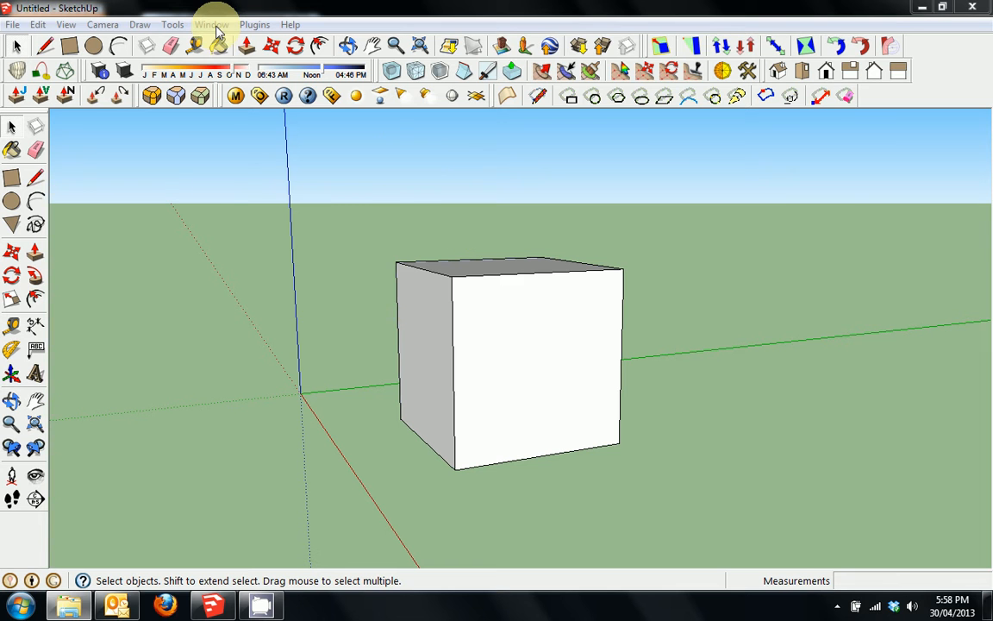
- Bring up System Preferences from the Window menu
click(211, 24)
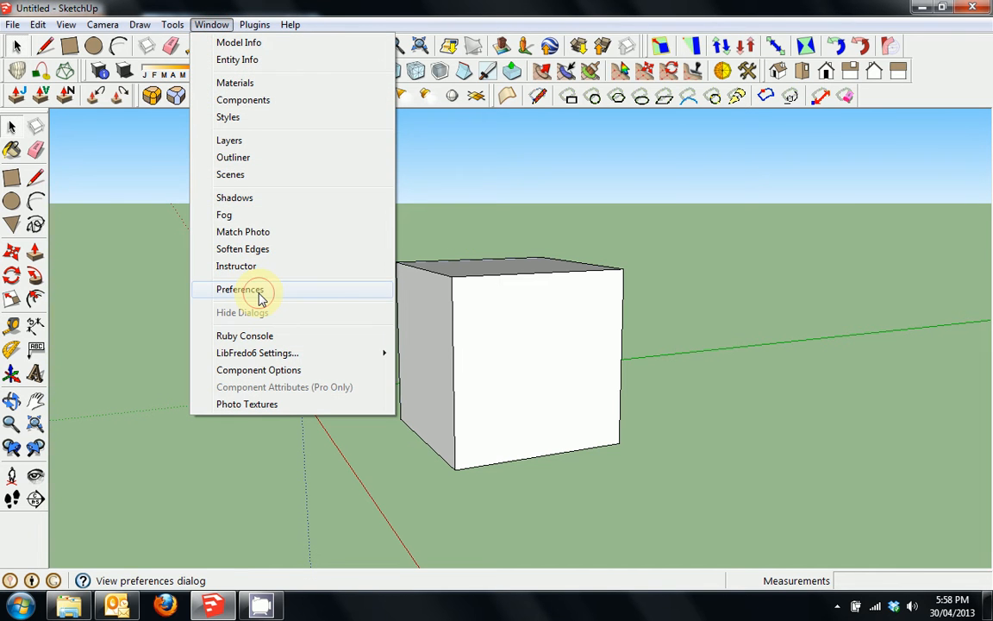
click(242, 289)
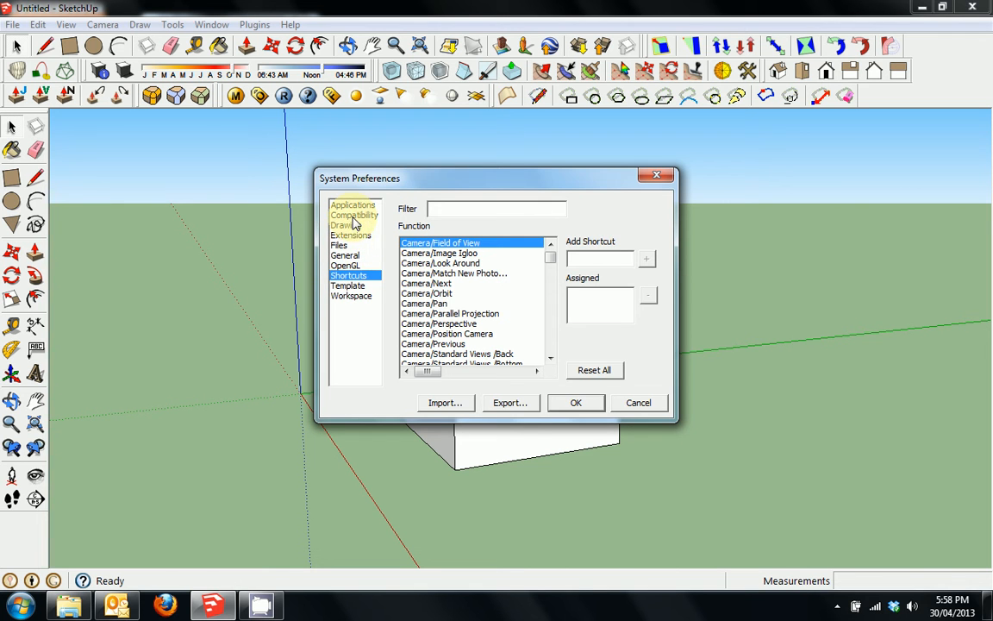
- Show the Template page listing Simple Template - Meters as the default choice
click(348, 284)
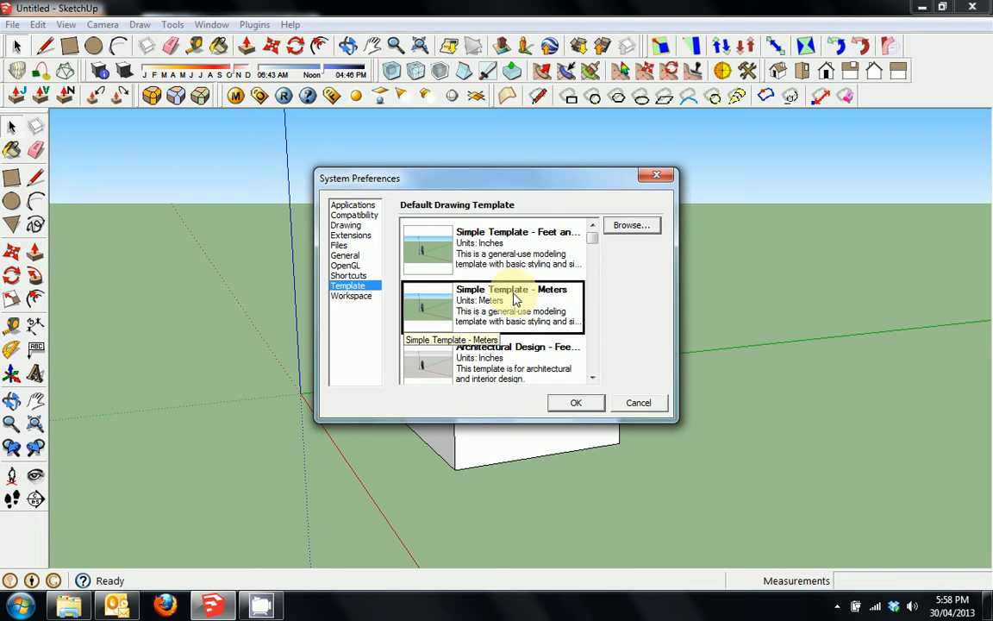
mouse_move(560, 296)
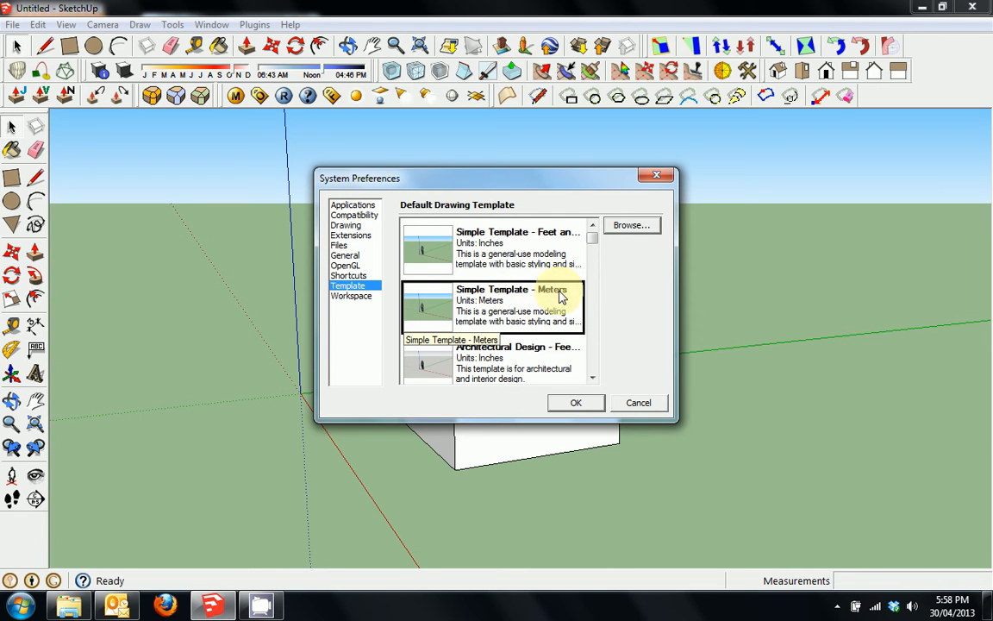
mouse_move(514, 300)
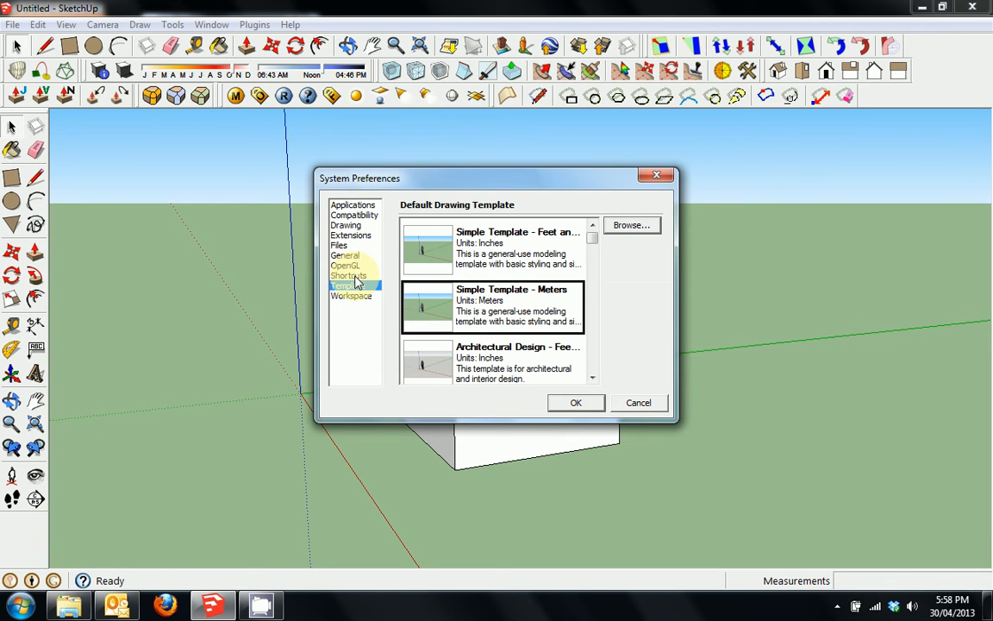
- Return to the Shortcuts page of System Preferences
click(349, 276)
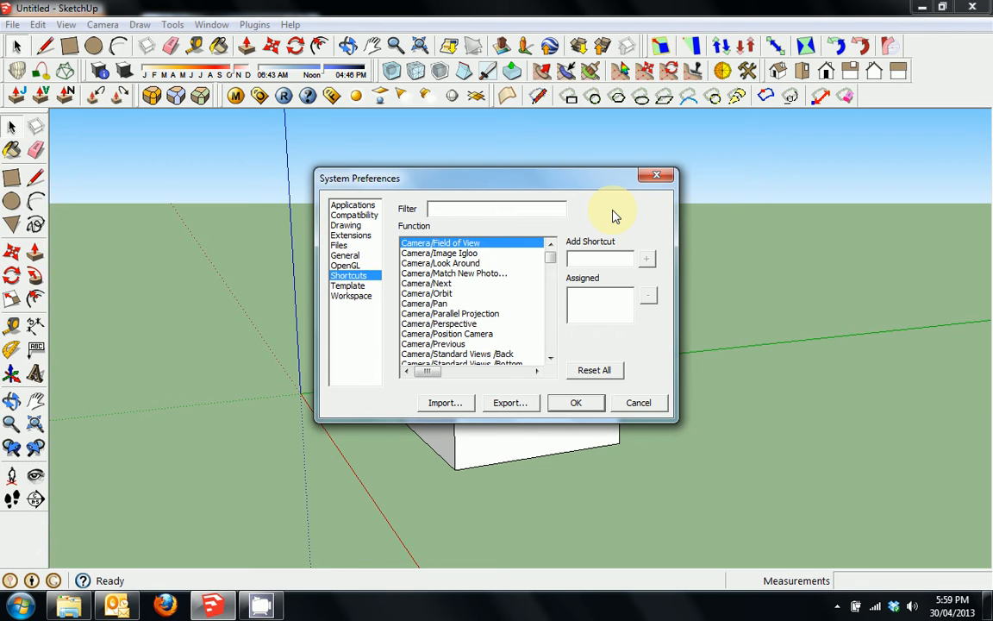
mouse_move(593, 211)
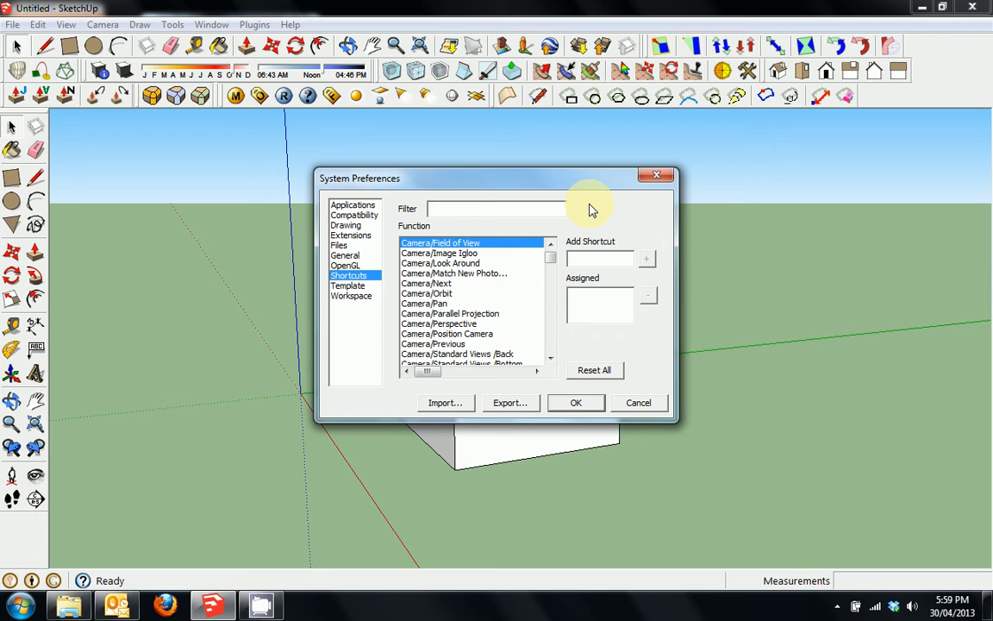
mouse_move(576, 206)
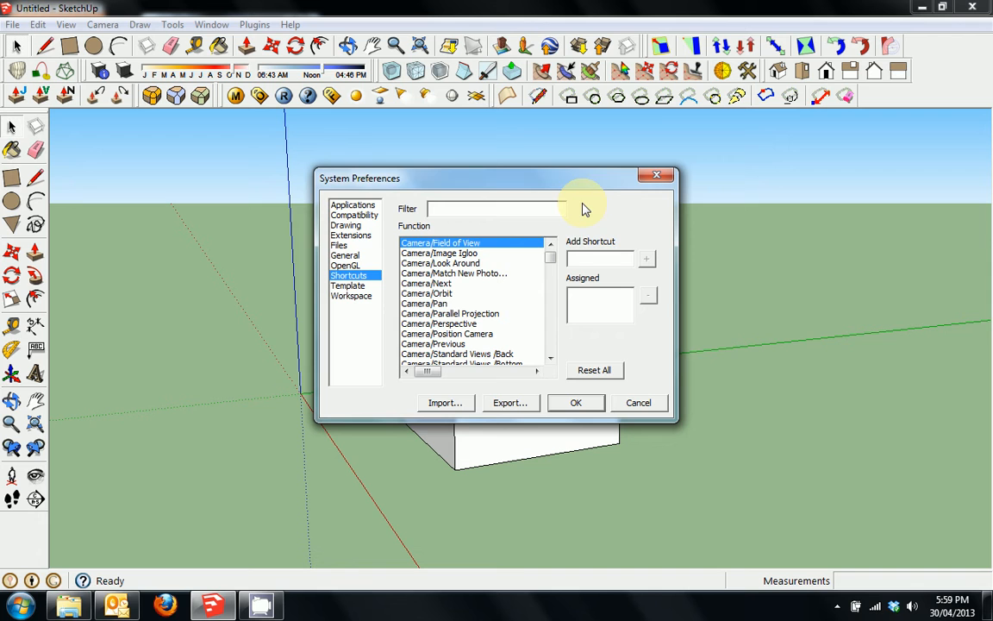
mouse_move(169, 200)
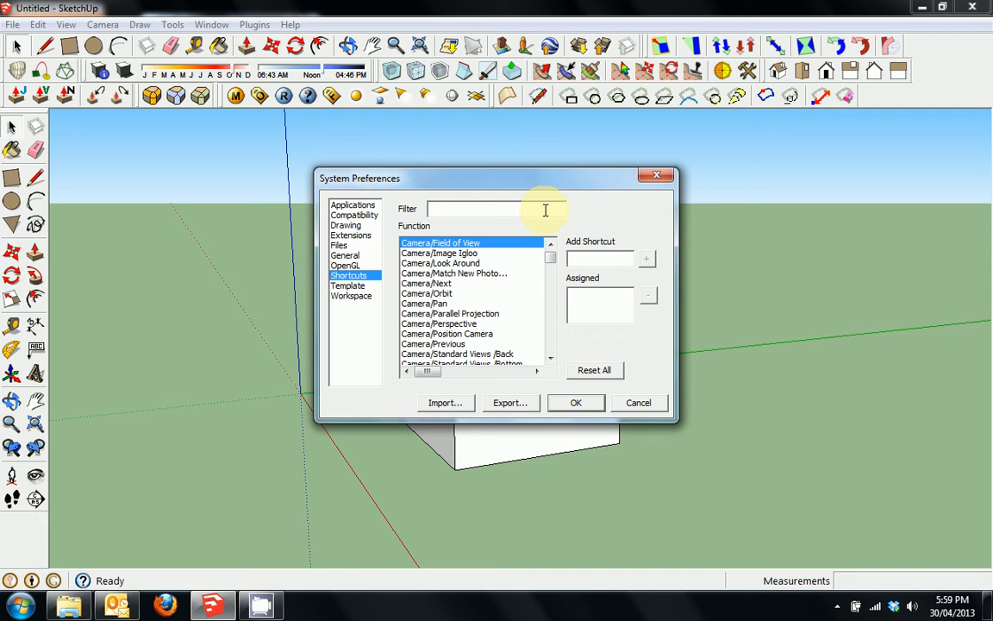
mouse_move(530, 211)
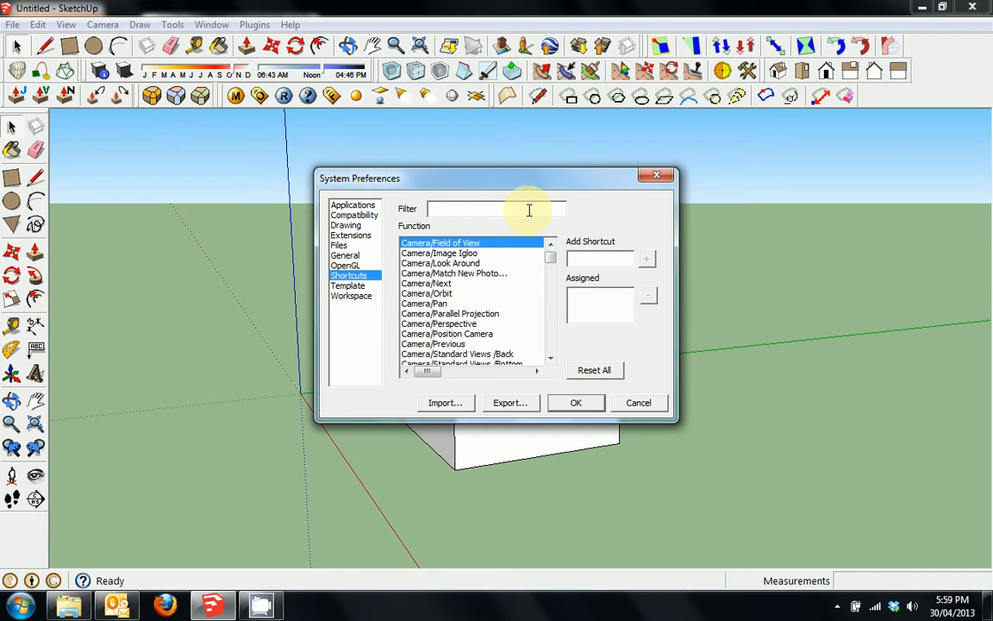
- Filter shortcuts by 'draw' and review Draw/Line (L) and Draw/Rectangle (R) assignments
text(dr)
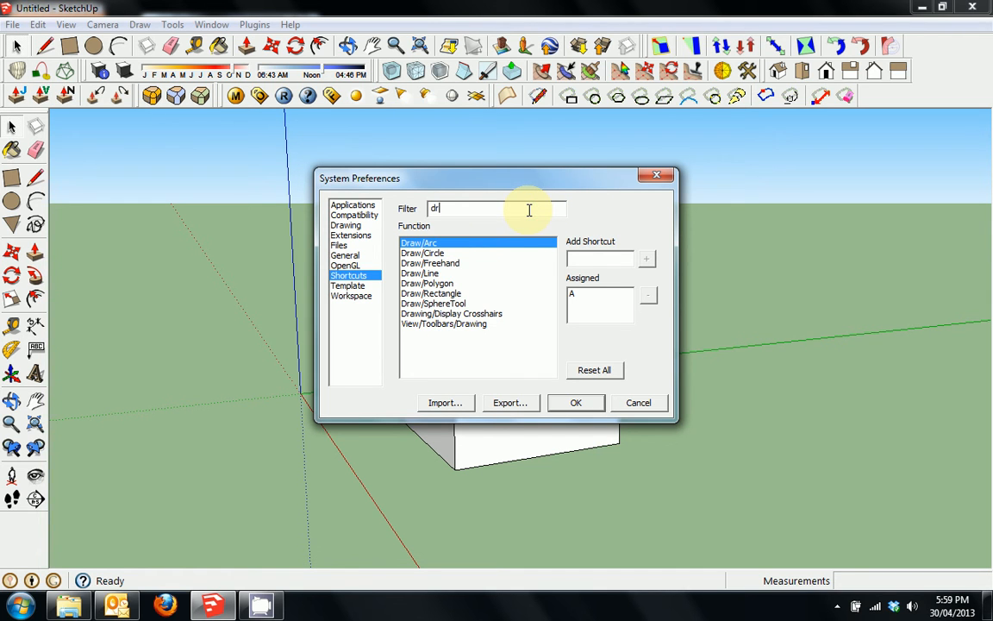
text(aw)
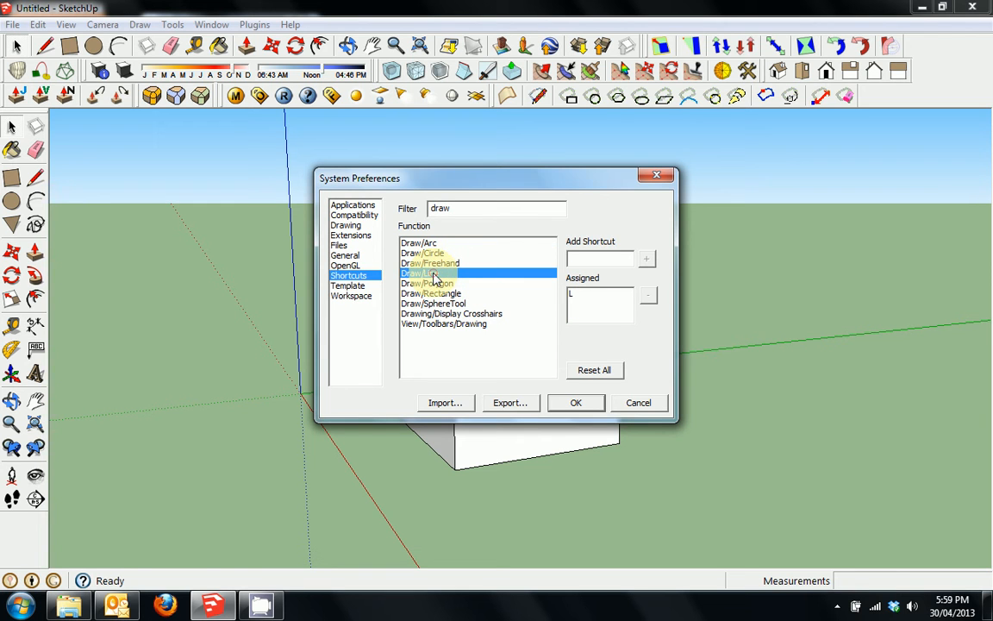
click(431, 293)
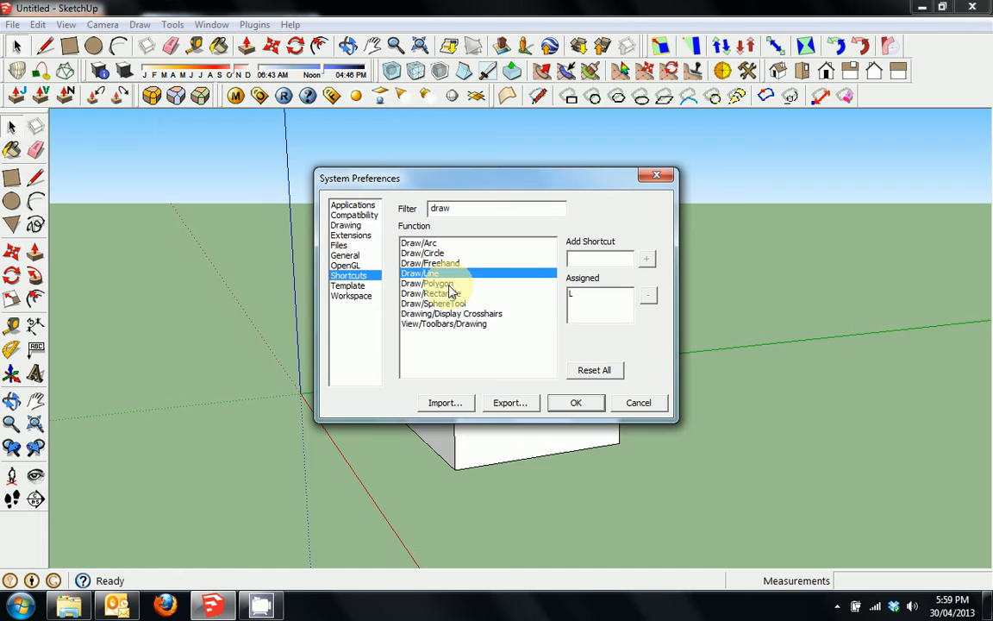
click(431, 293)
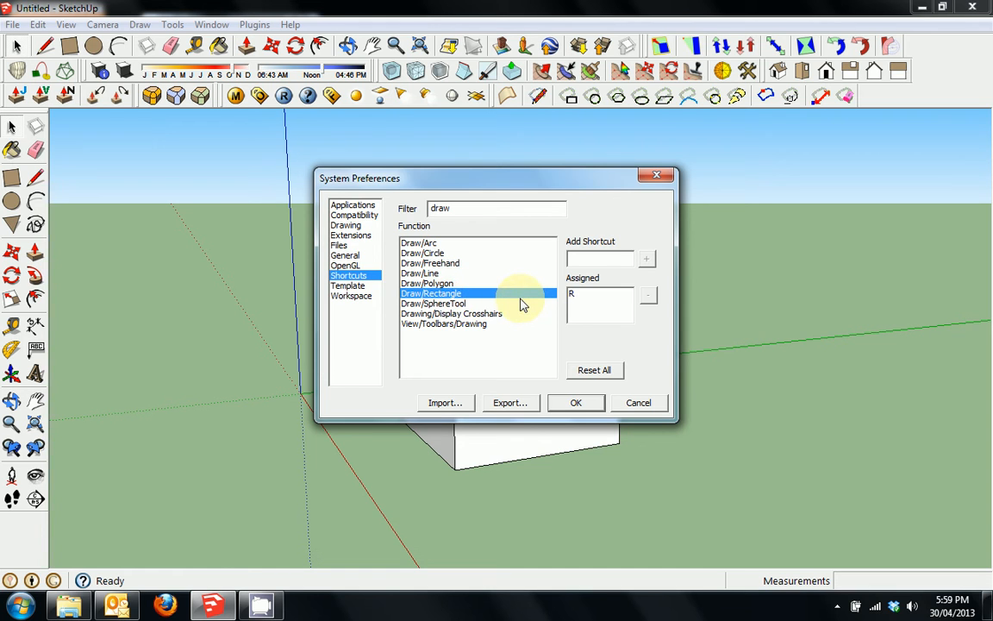
click(600, 258)
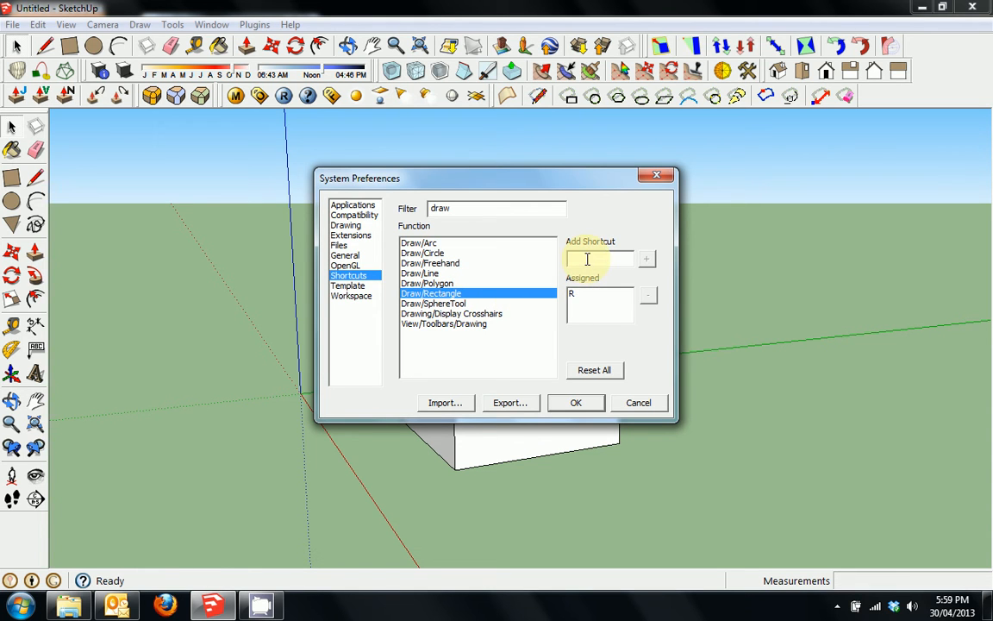
mouse_move(586, 258)
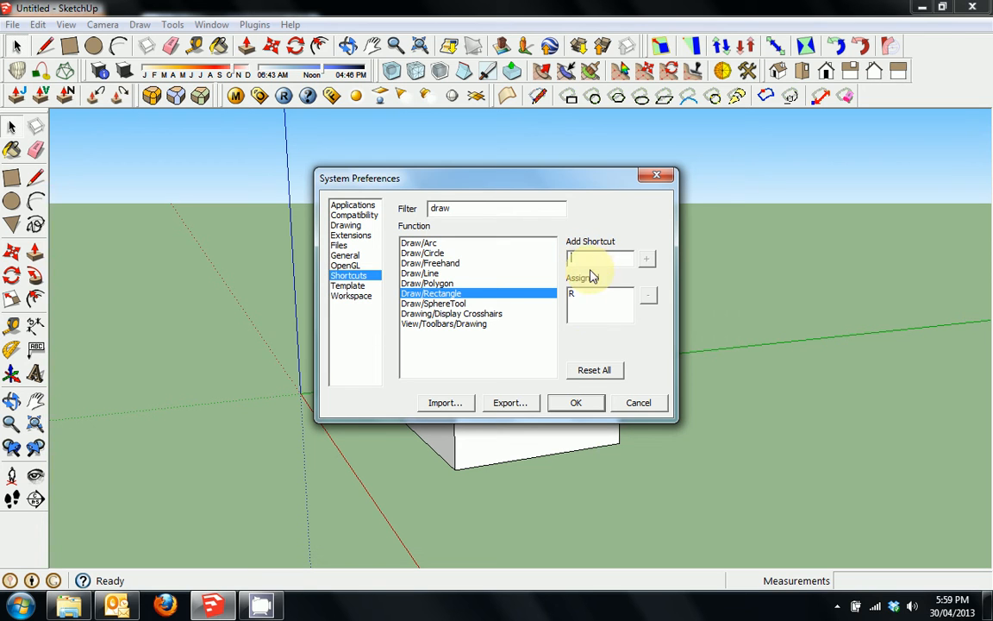
click(496, 206)
text(tool)
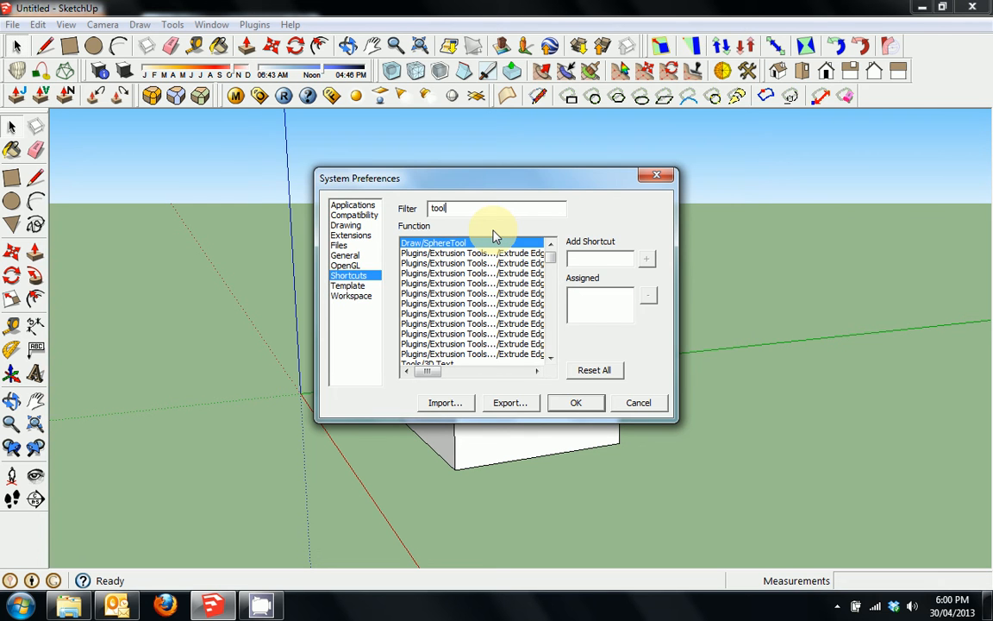
- Filter by 'tools/' and check Tools/Eraser's E shortcut and Tools/Follow Me's empty one
text(s)
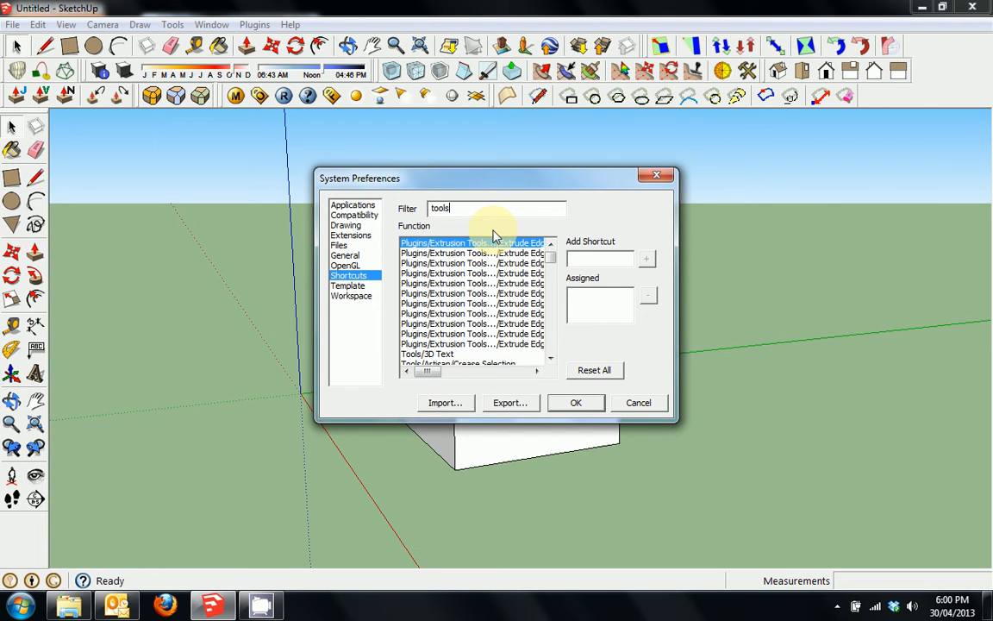
text(/)
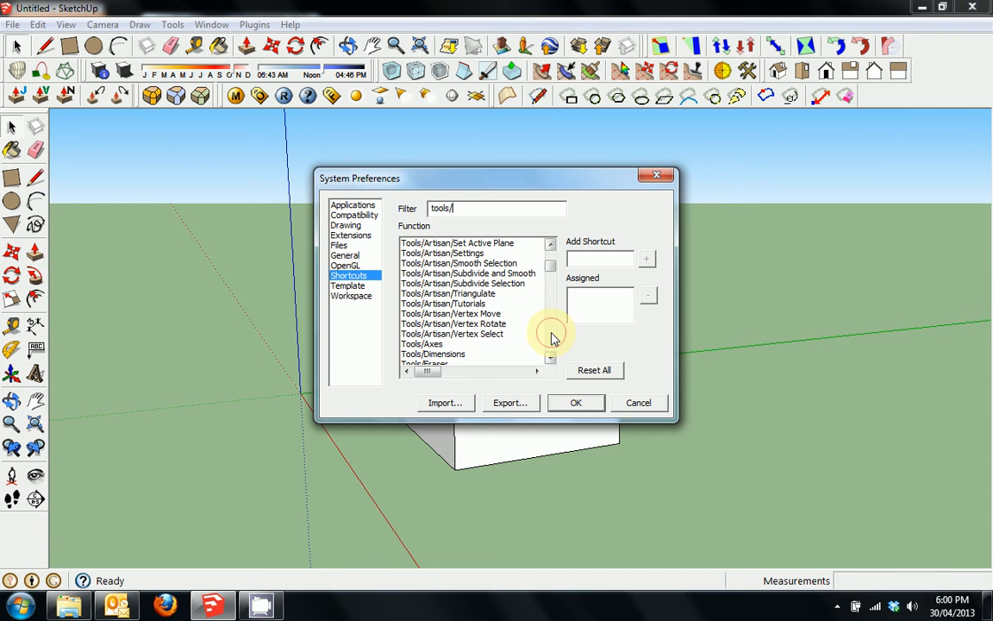
scroll(down, 3)
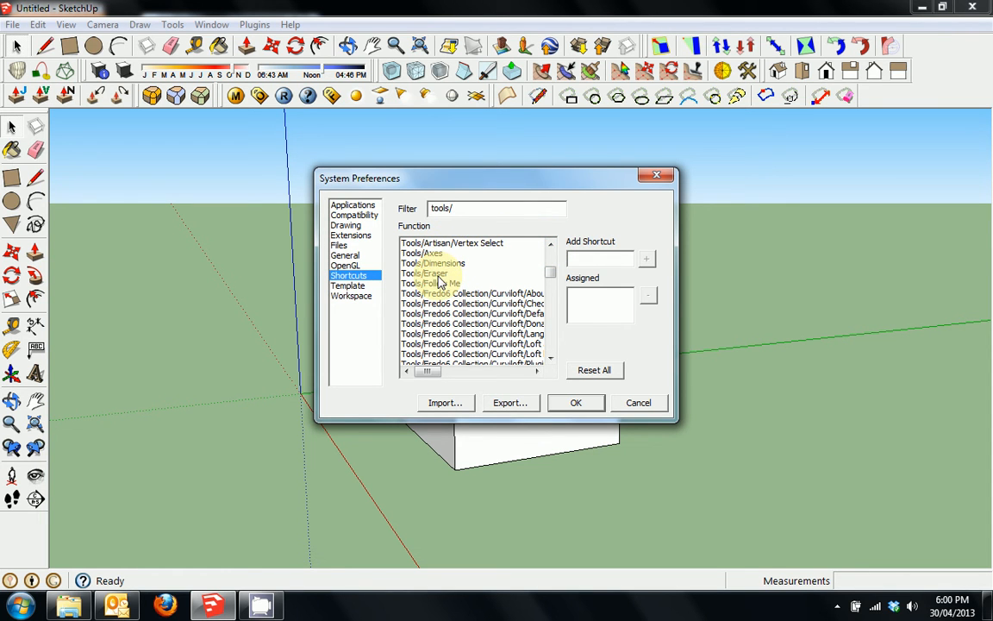
click(448, 272)
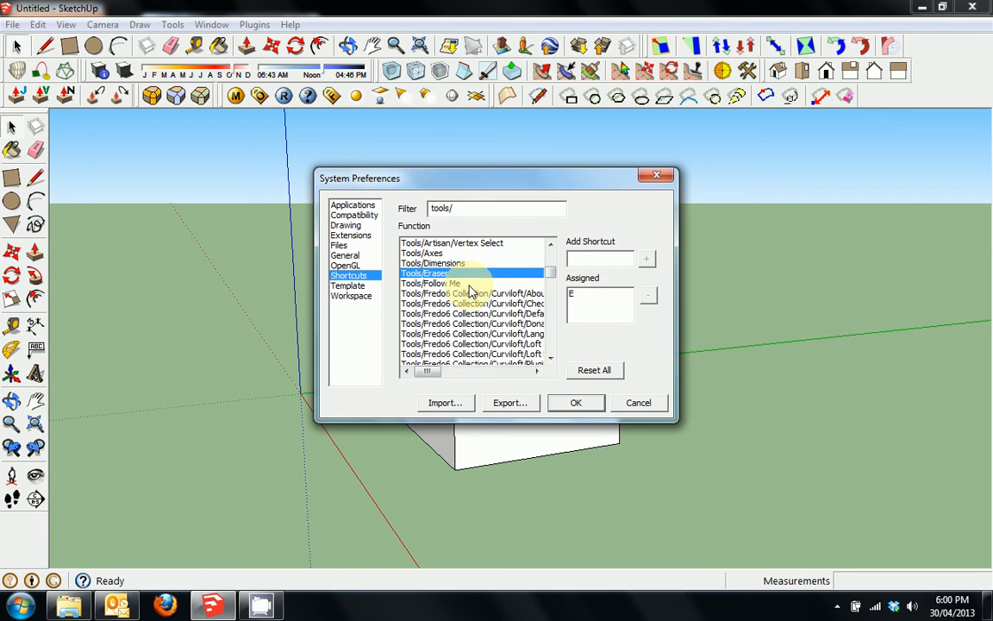
click(431, 283)
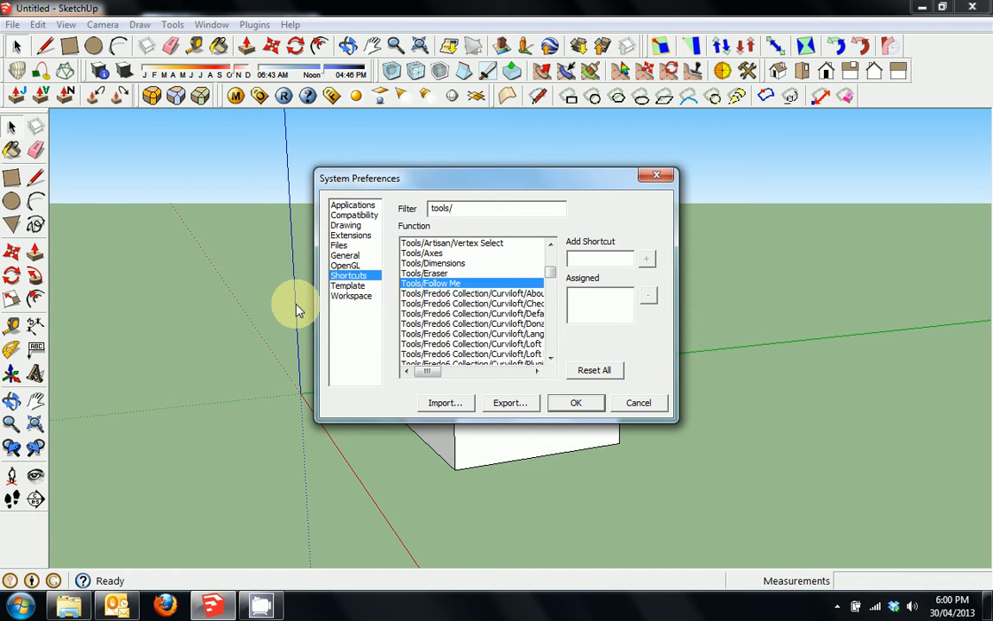
- Review Tools/Move (M), Tools/Push/Pull (P) and Tools/Select (Space) shortcut assignments
scroll(down, 3)
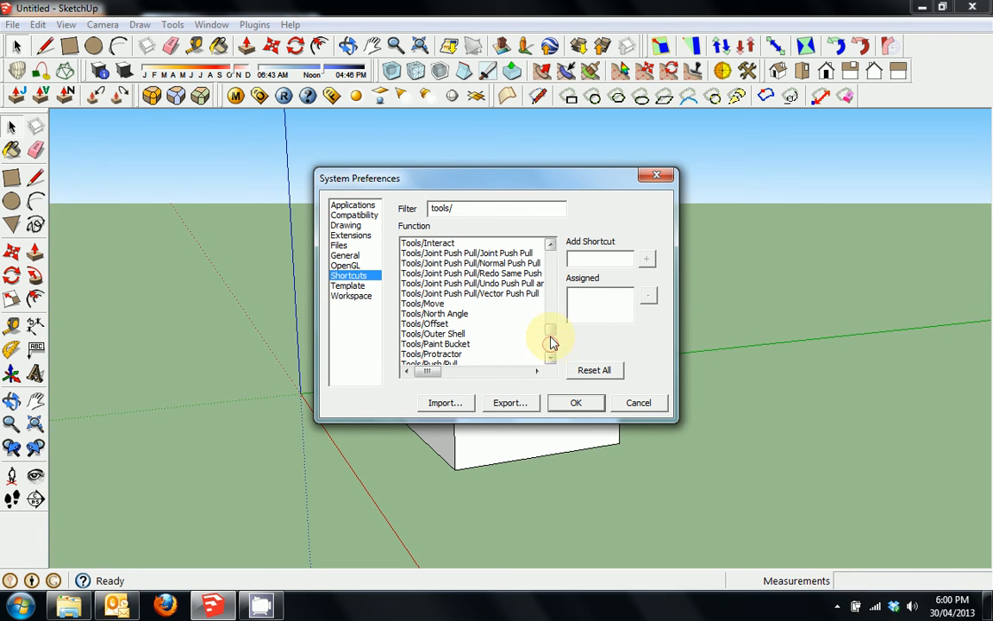
scroll(down, 3)
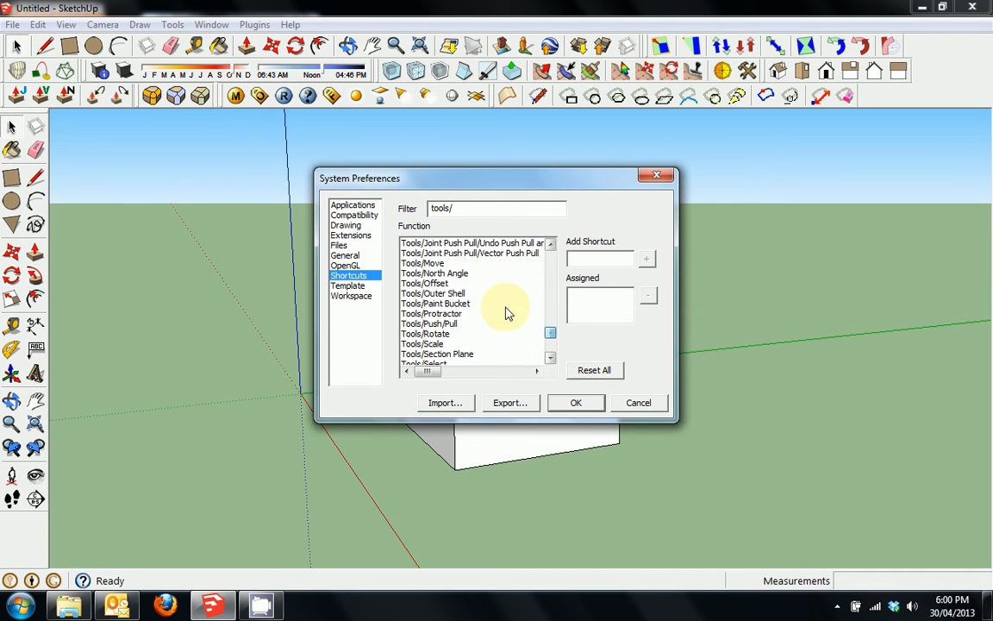
click(423, 262)
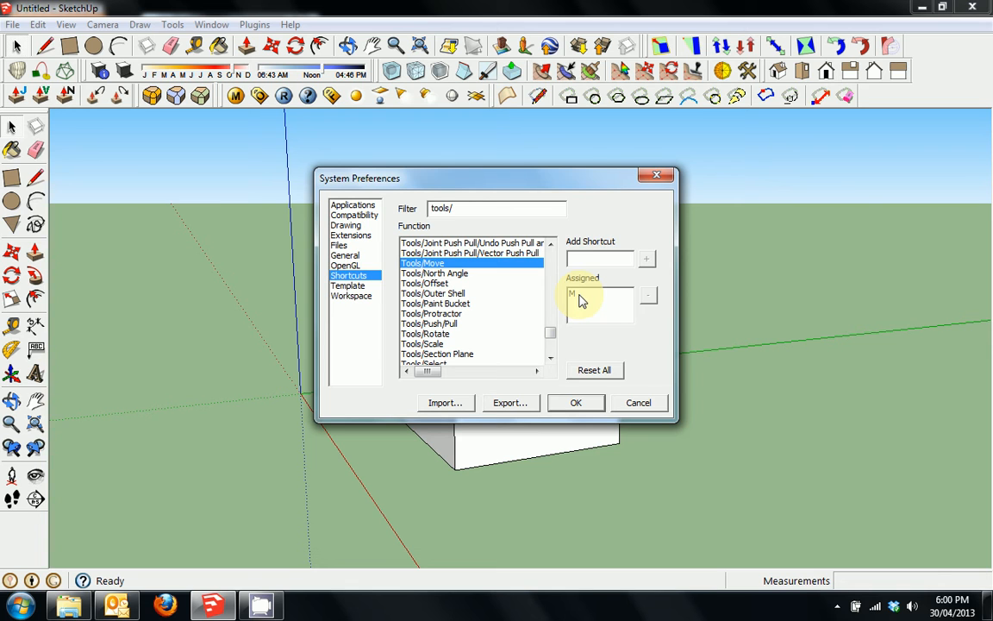
click(435, 283)
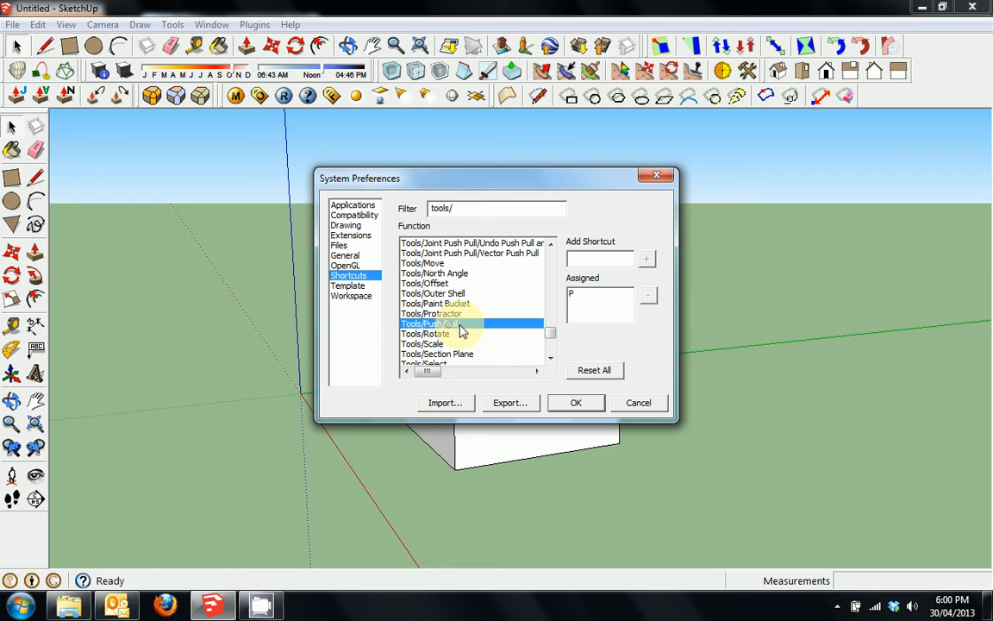
click(424, 334)
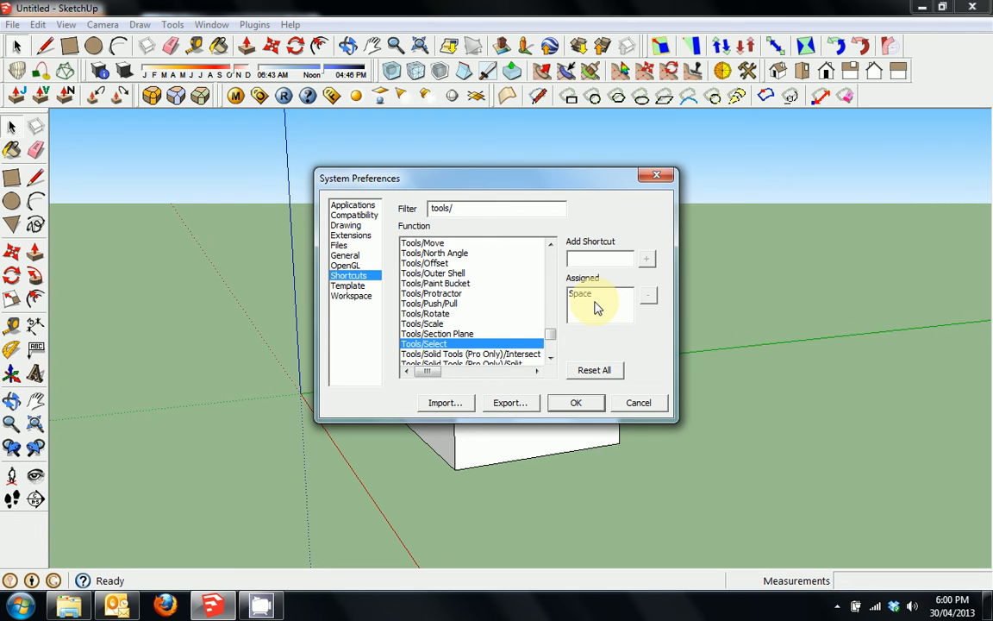
mouse_move(568, 324)
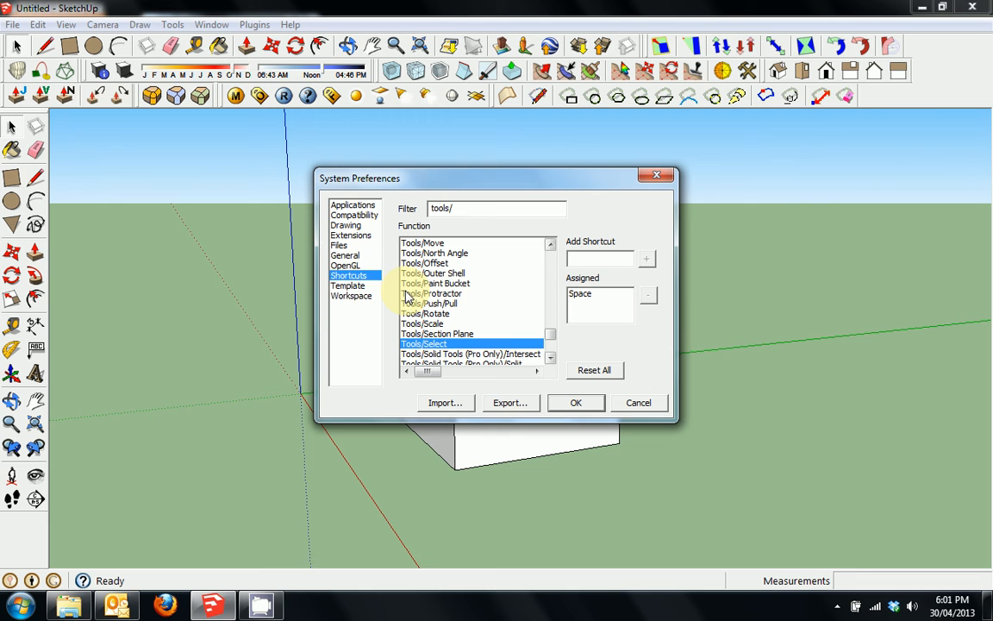
mouse_move(351, 234)
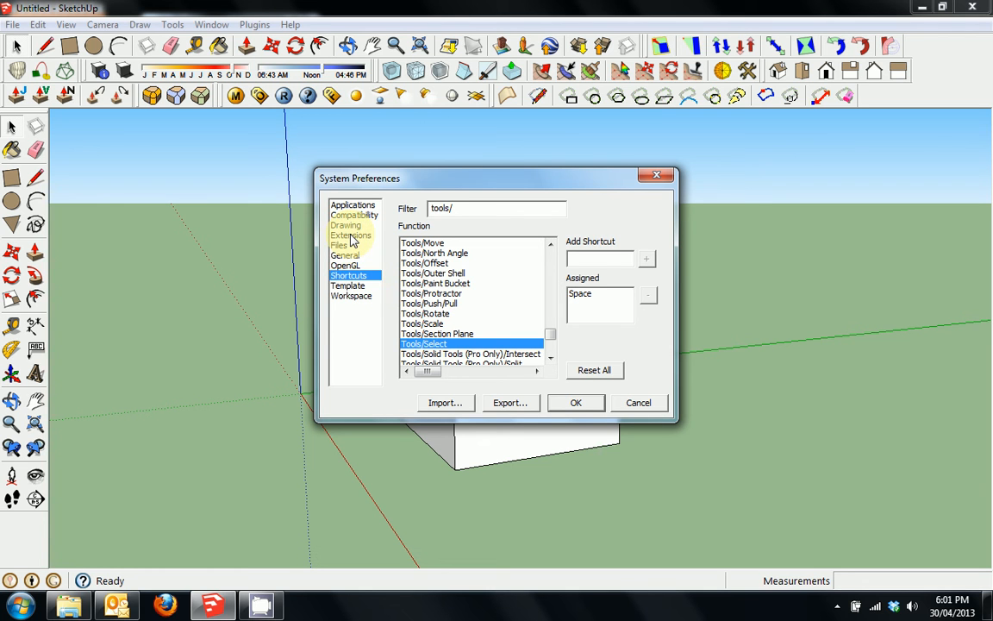
- Review the Drawing page and confirm preferences with OK, returning to the model
click(344, 224)
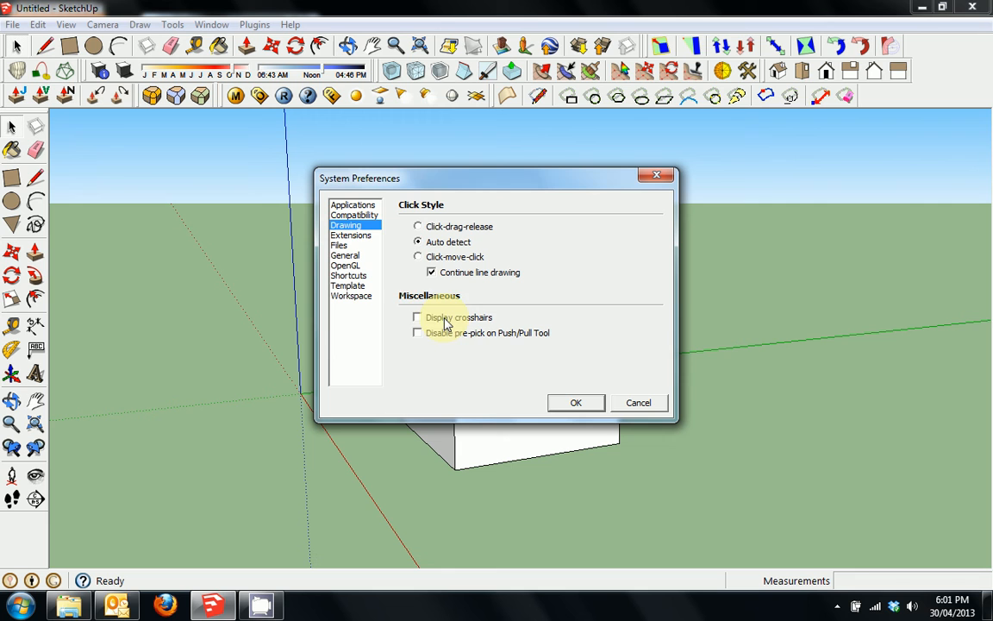
mouse_move(473, 314)
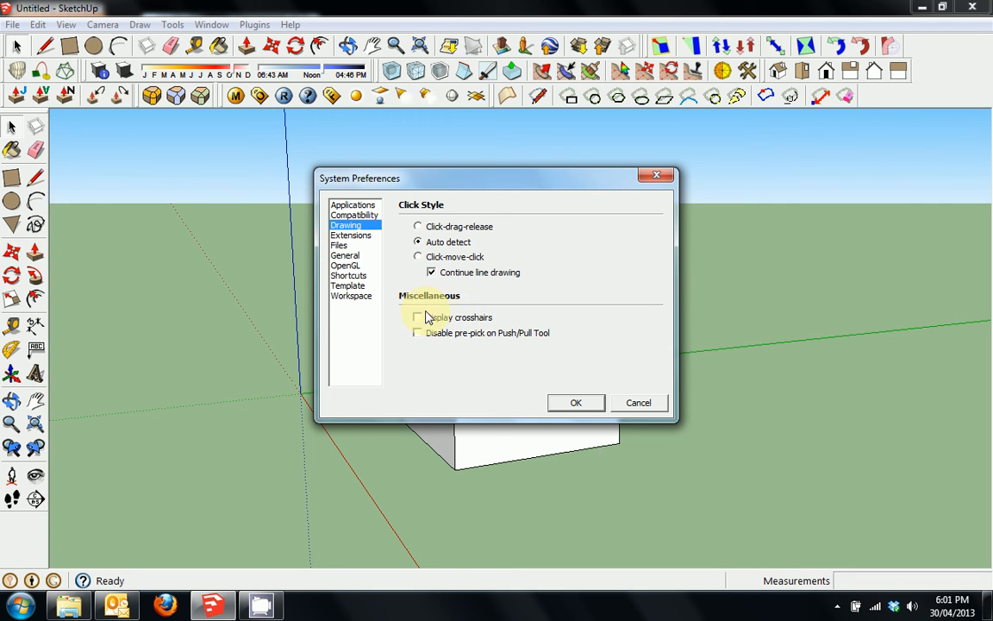
mouse_move(543, 326)
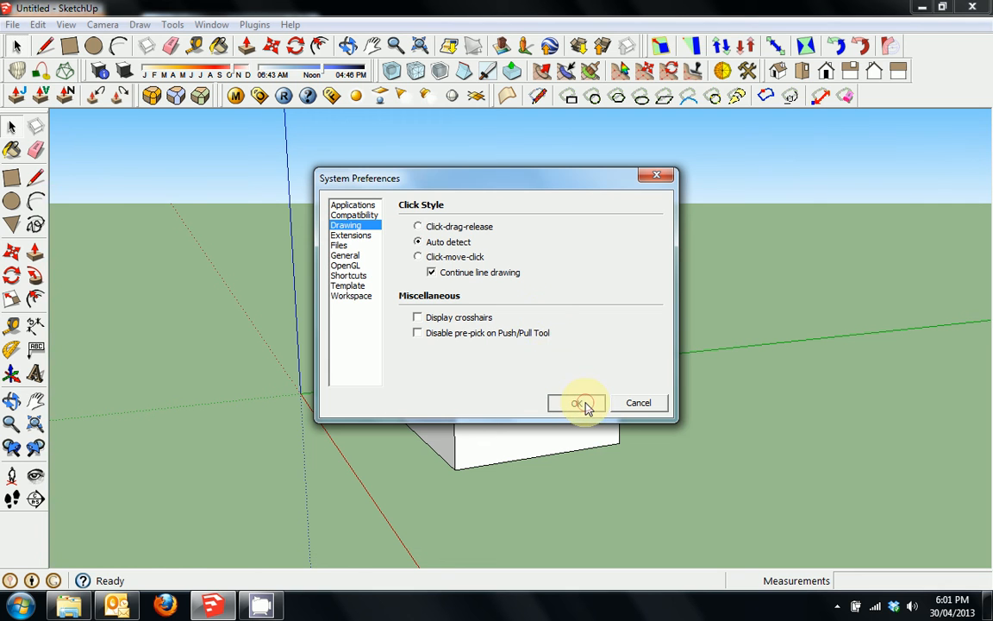
click(578, 403)
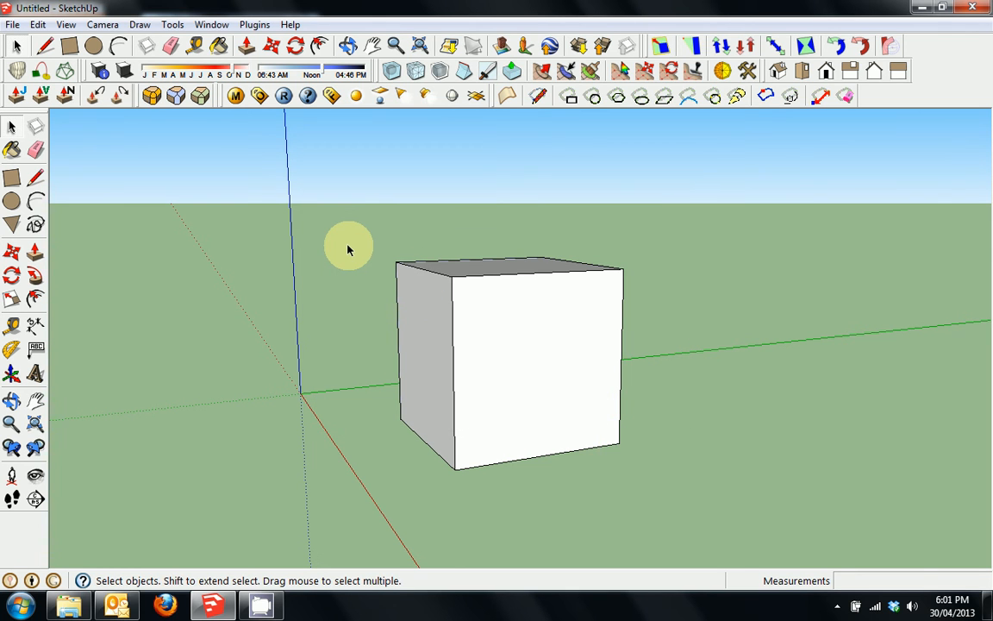
mouse_move(311, 343)
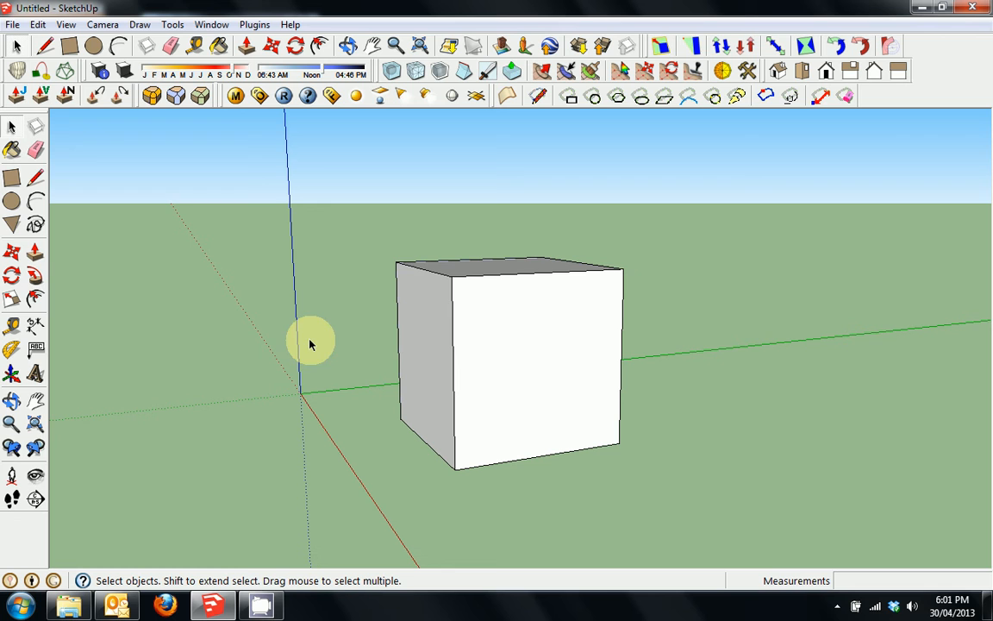
mouse_move(524, 471)
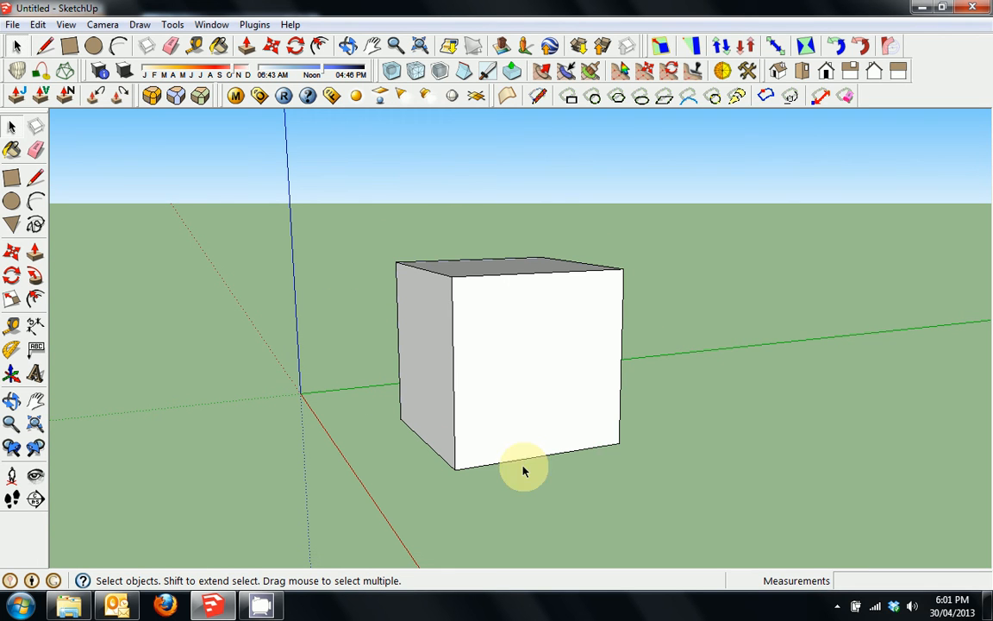
mouse_move(663, 360)
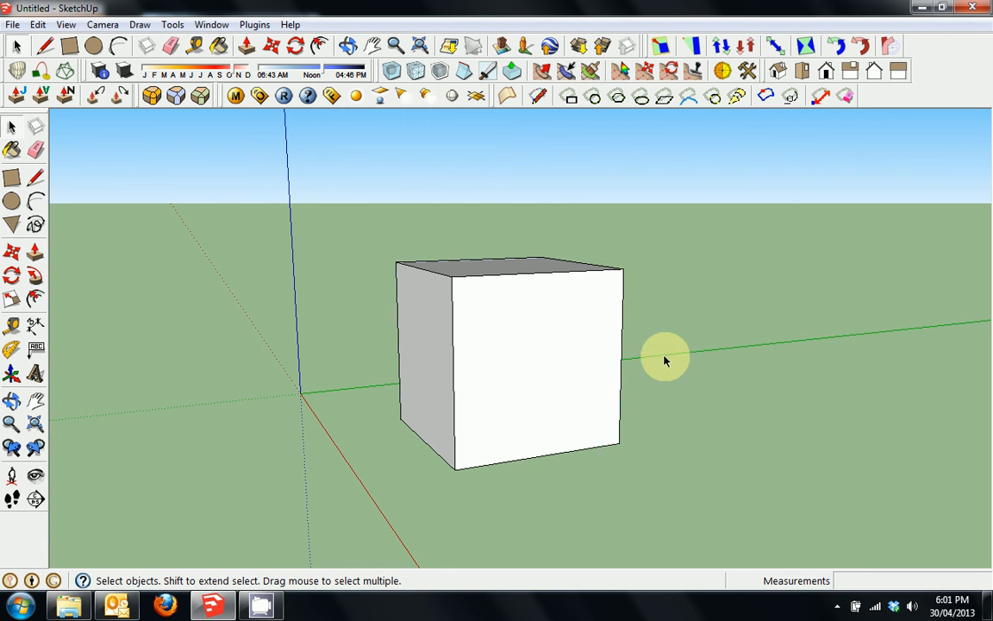
mouse_move(319, 364)
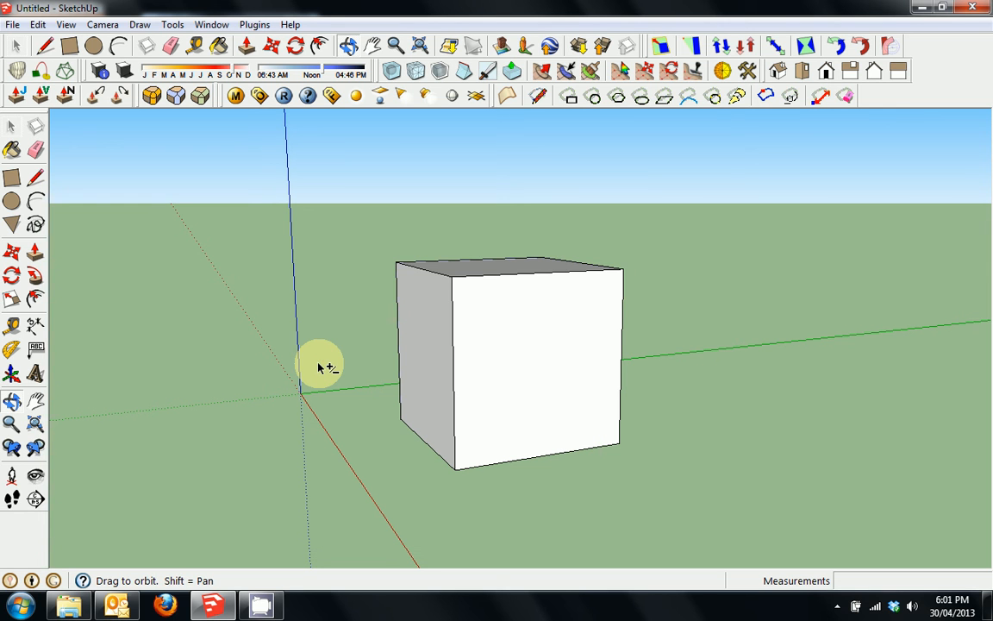
- Pan the camera so the cube shifts right, left and back across the view
drag(324, 362, 400, 362)
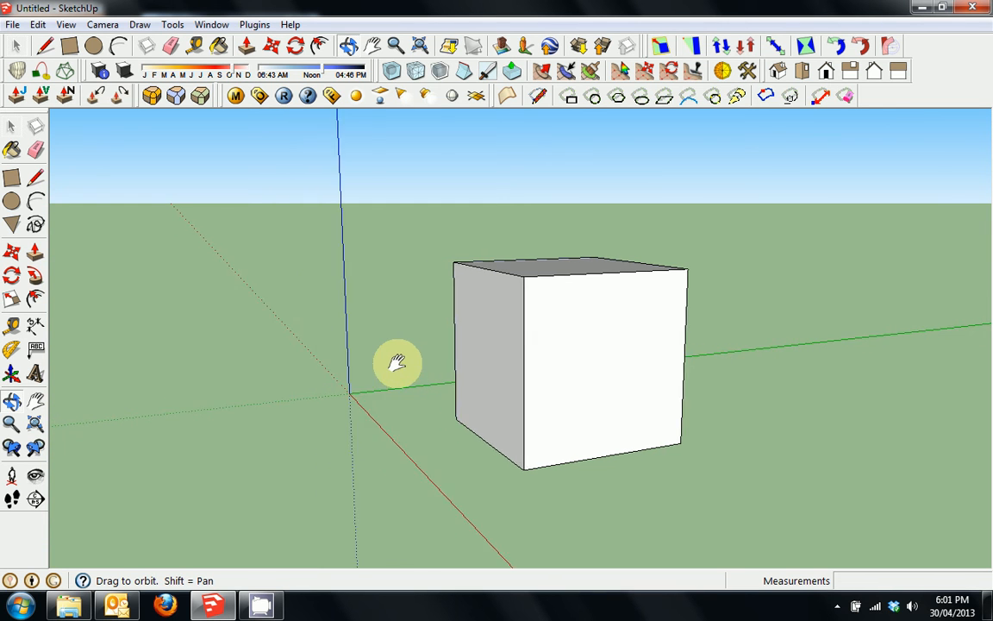
drag(399, 363, 231, 362)
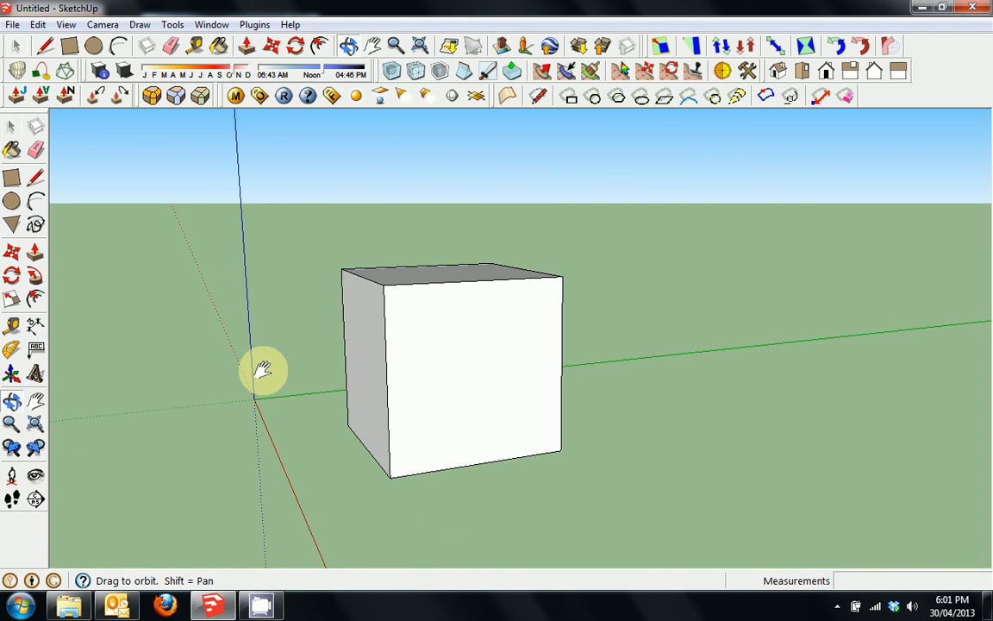
drag(262, 371, 336, 427)
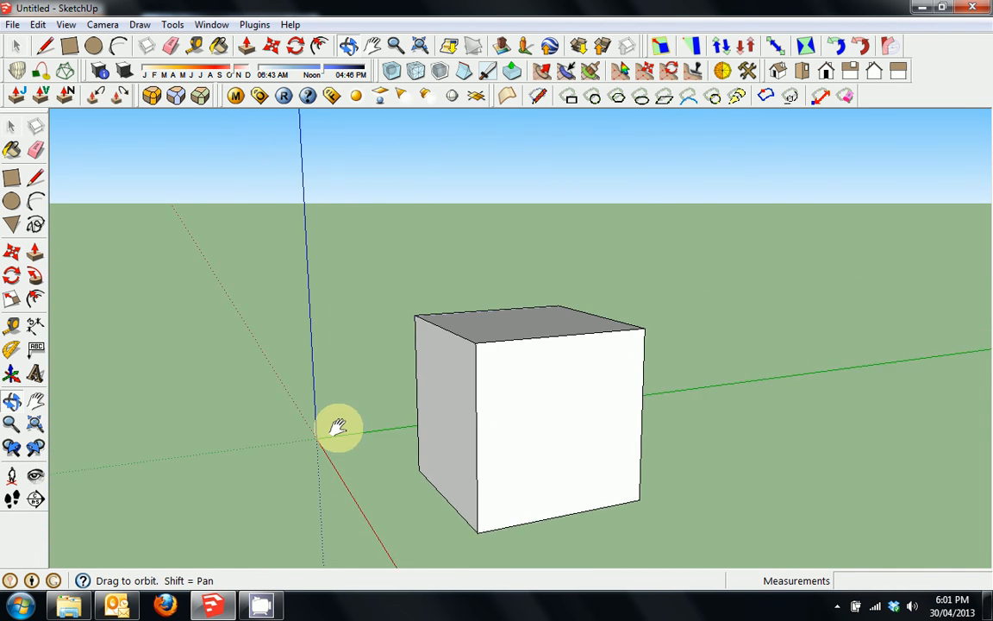
drag(336, 428, 431, 371)
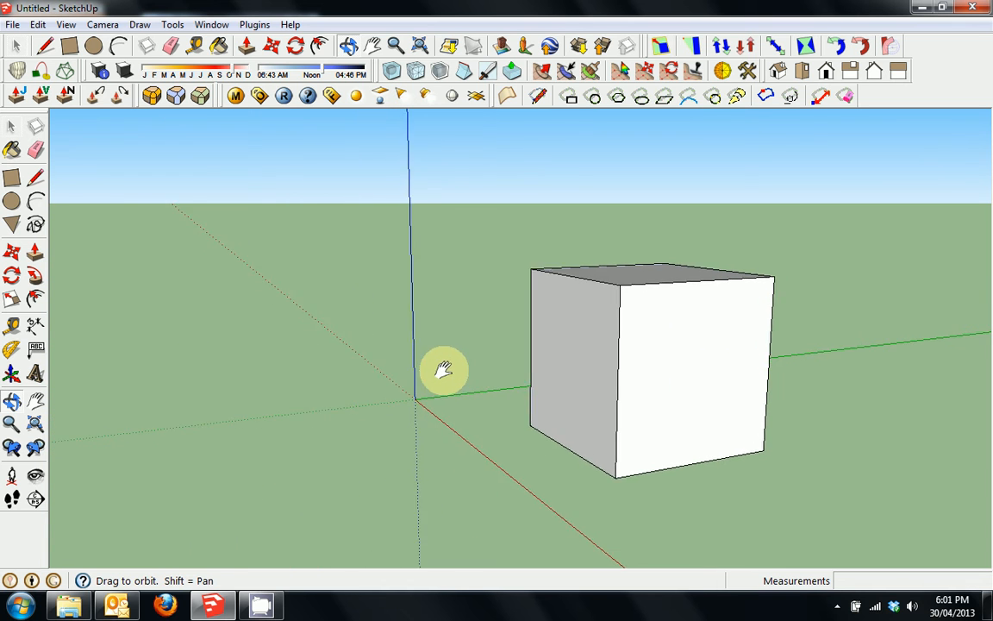
drag(445, 370, 386, 376)
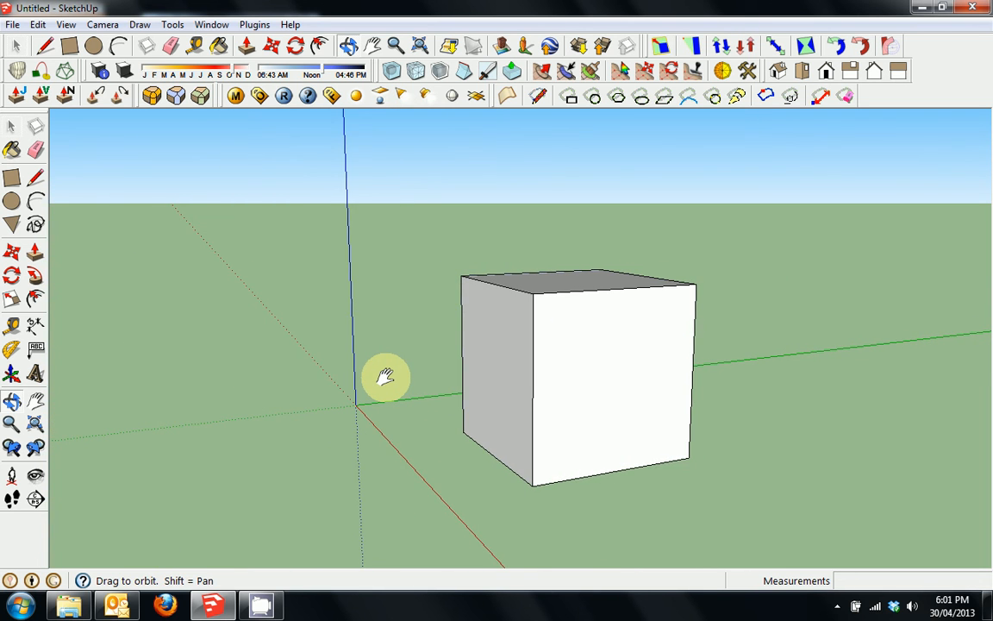
- Orbit around the cube through its far side, a level face-on view and back to the corner view
drag(386, 377, 348, 377)
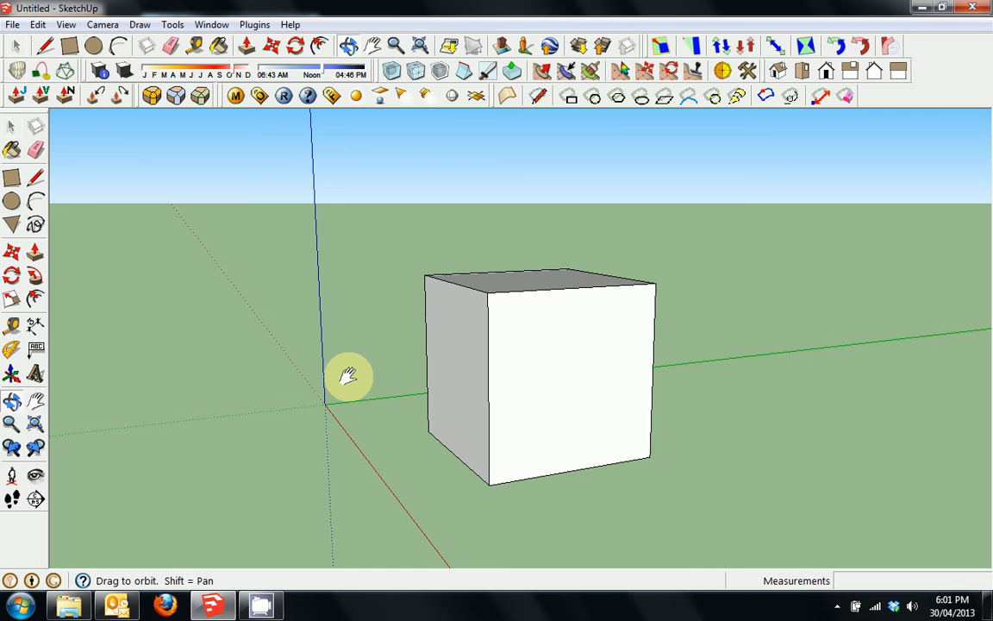
drag(348, 376, 596, 407)
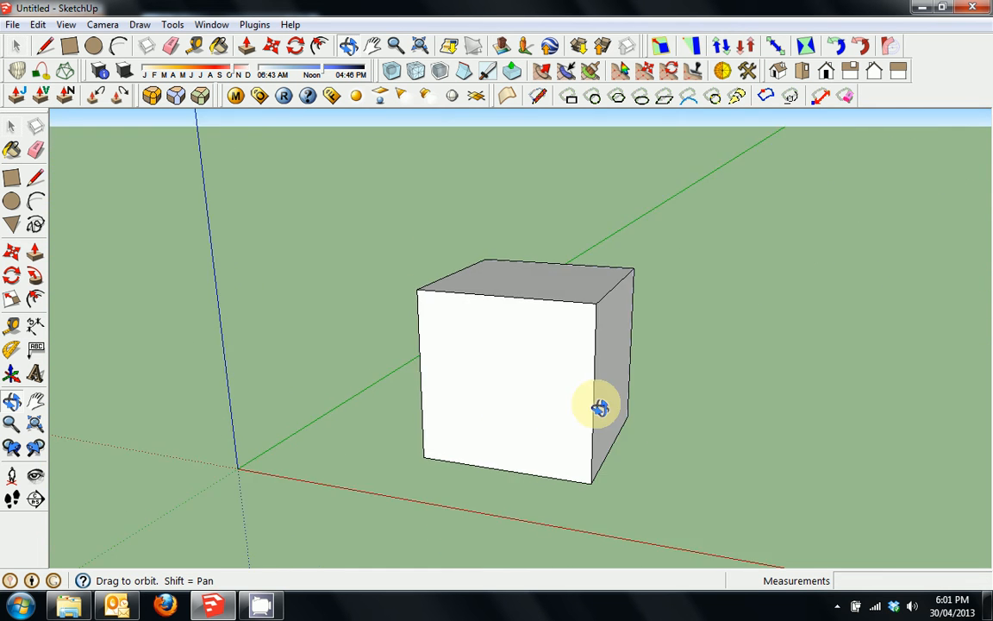
drag(596, 407, 193, 293)
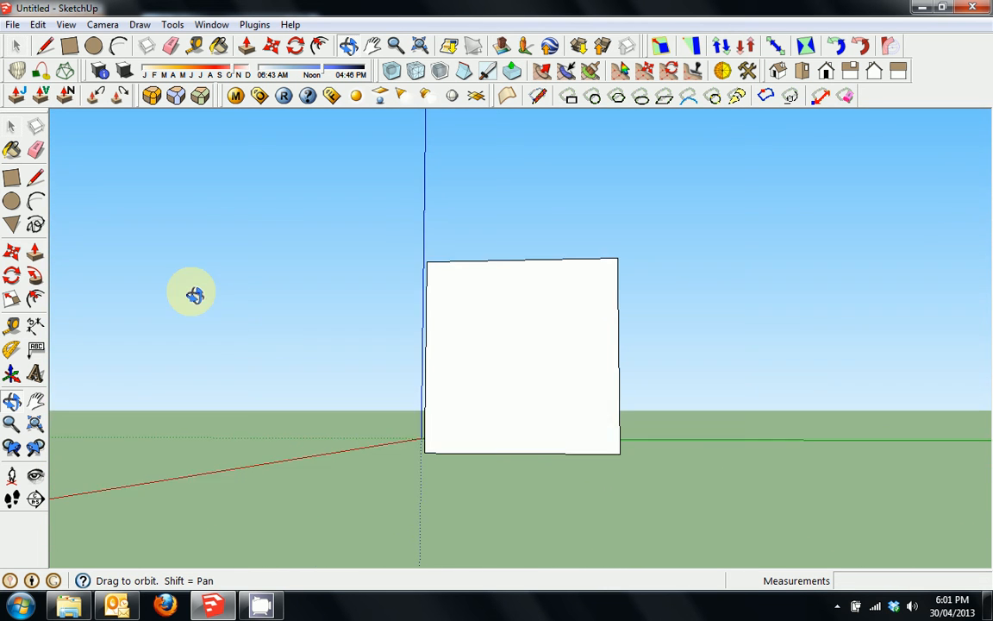
drag(194, 294, 531, 357)
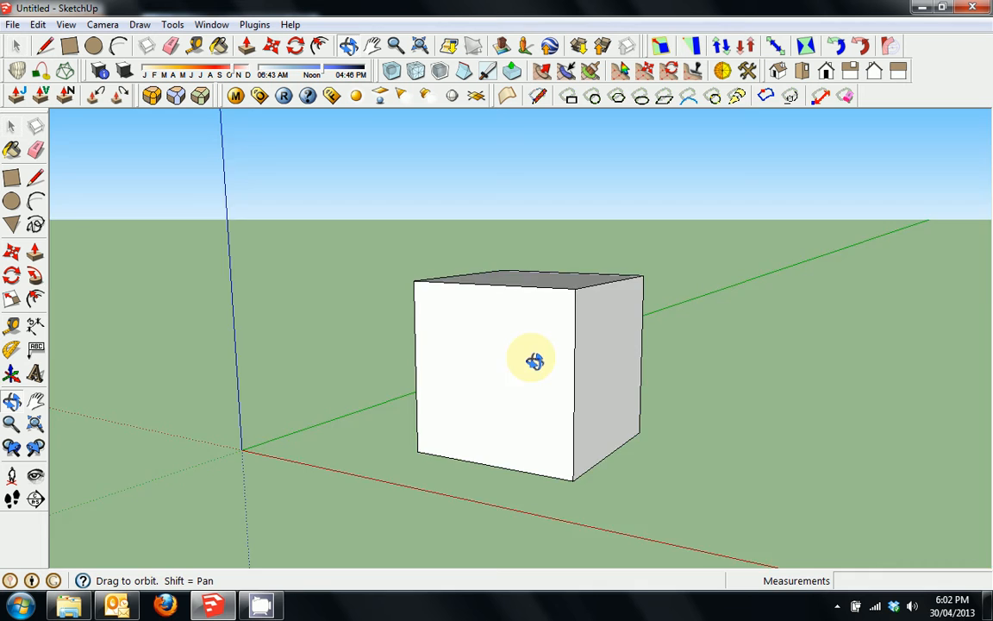
drag(533, 360, 276, 393)
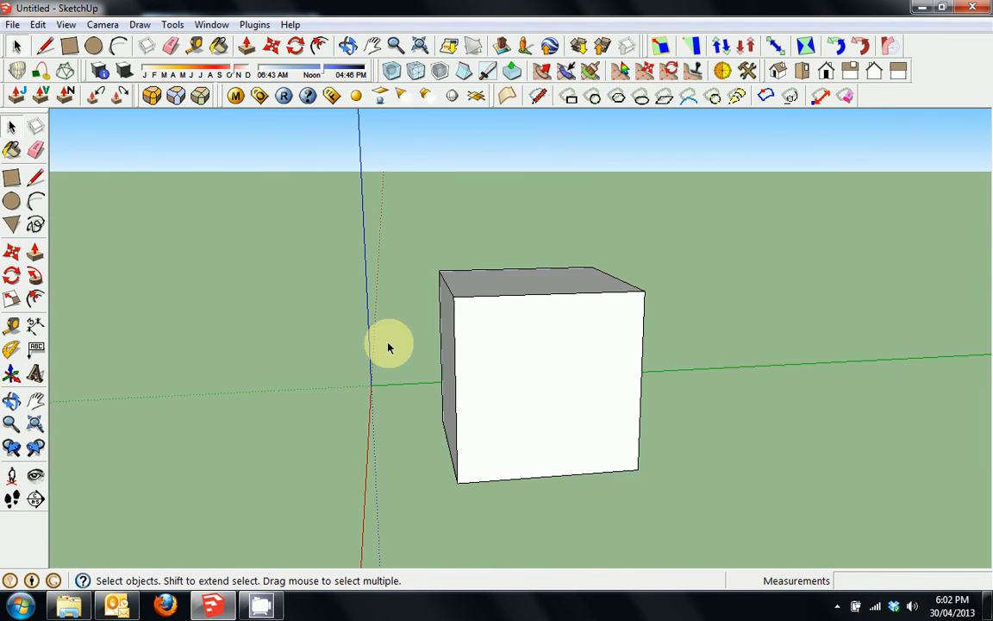
mouse_move(629, 307)
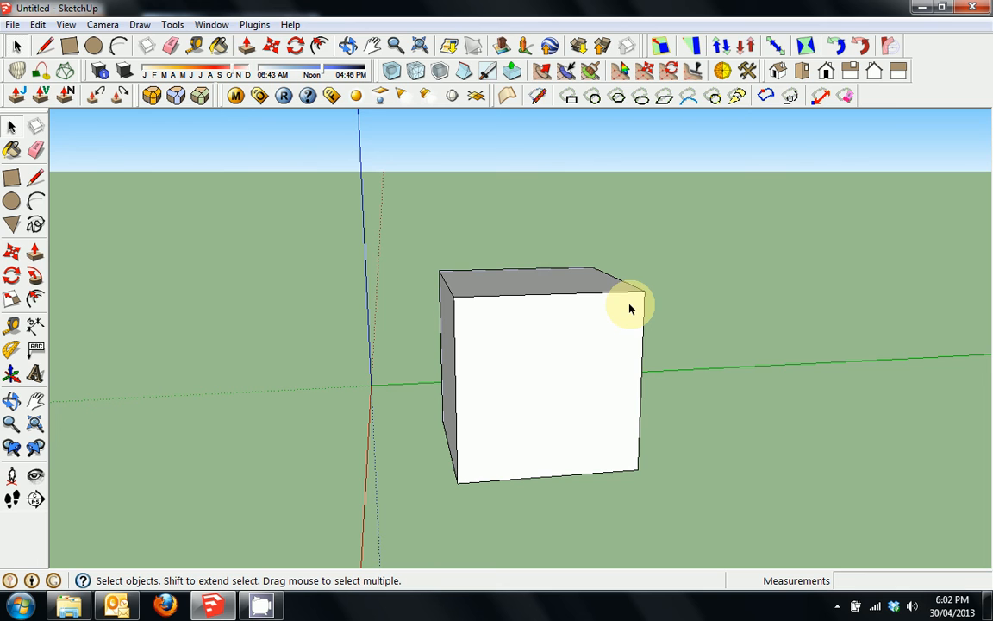
mouse_move(631, 317)
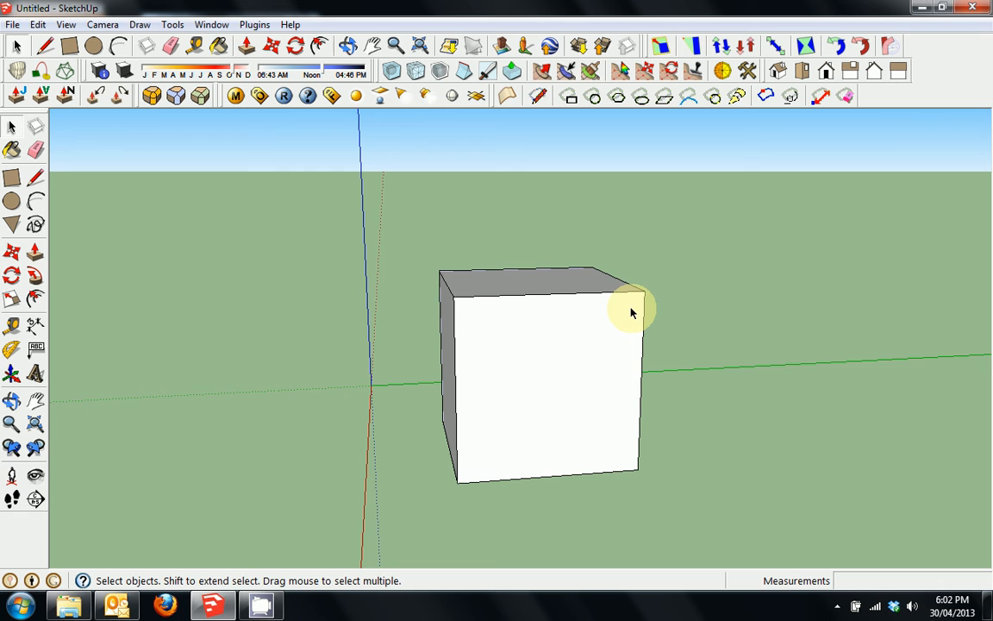
mouse_move(645, 297)
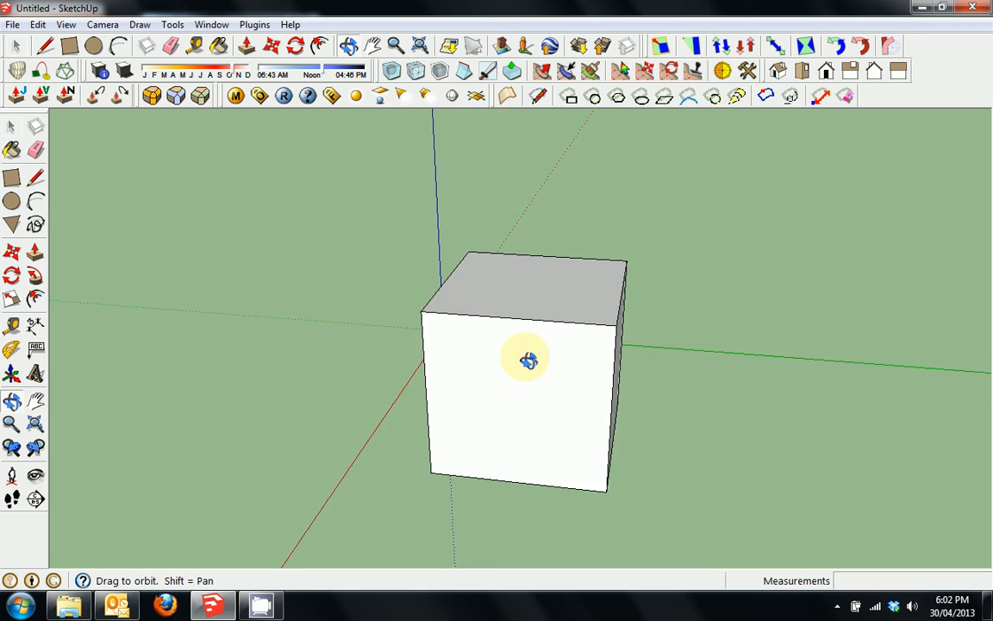
drag(527, 360, 611, 362)
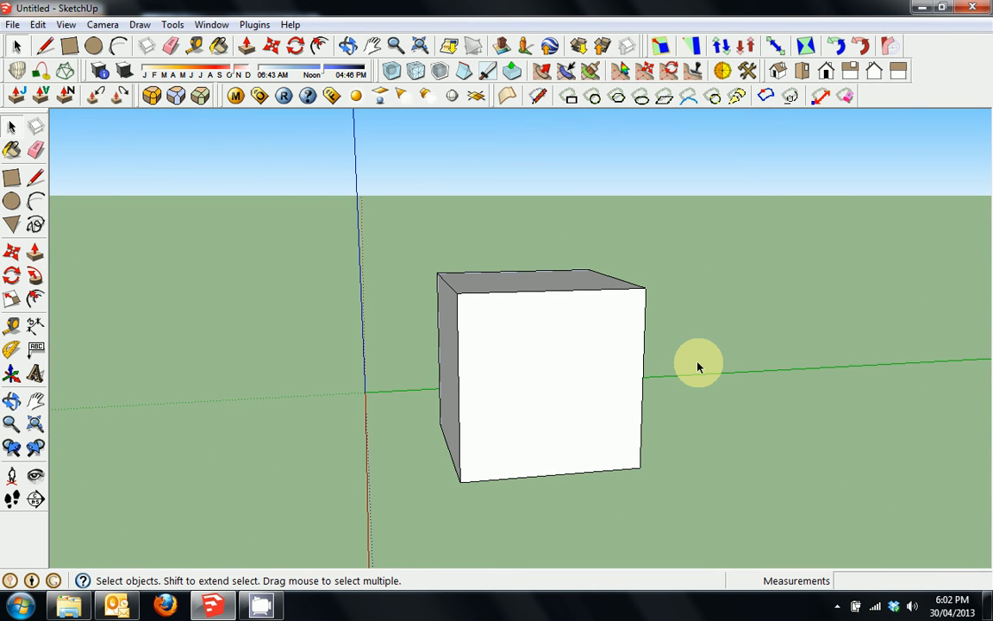
mouse_move(910, 186)
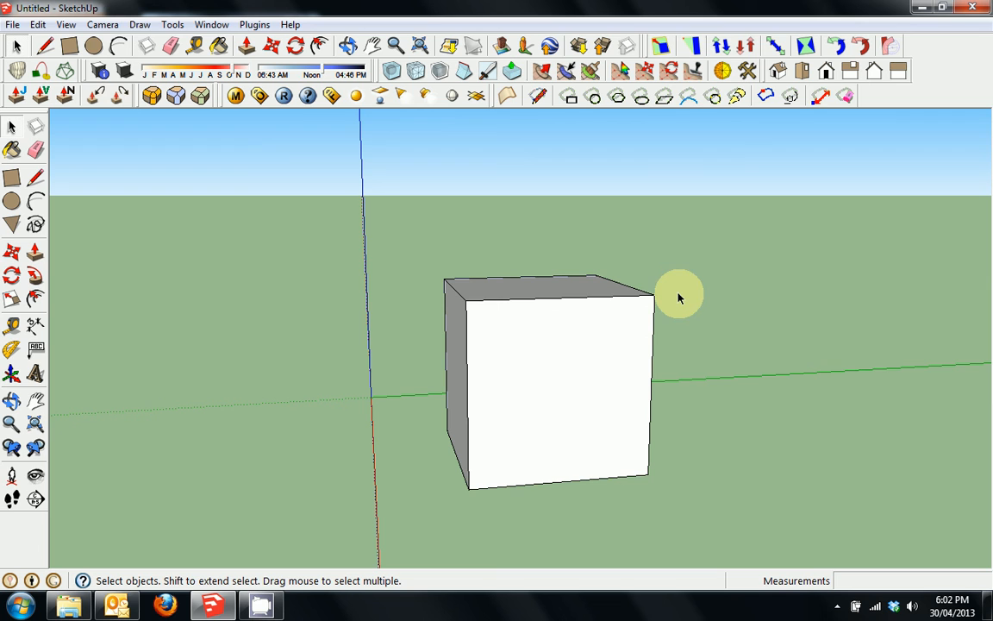
mouse_move(671, 317)
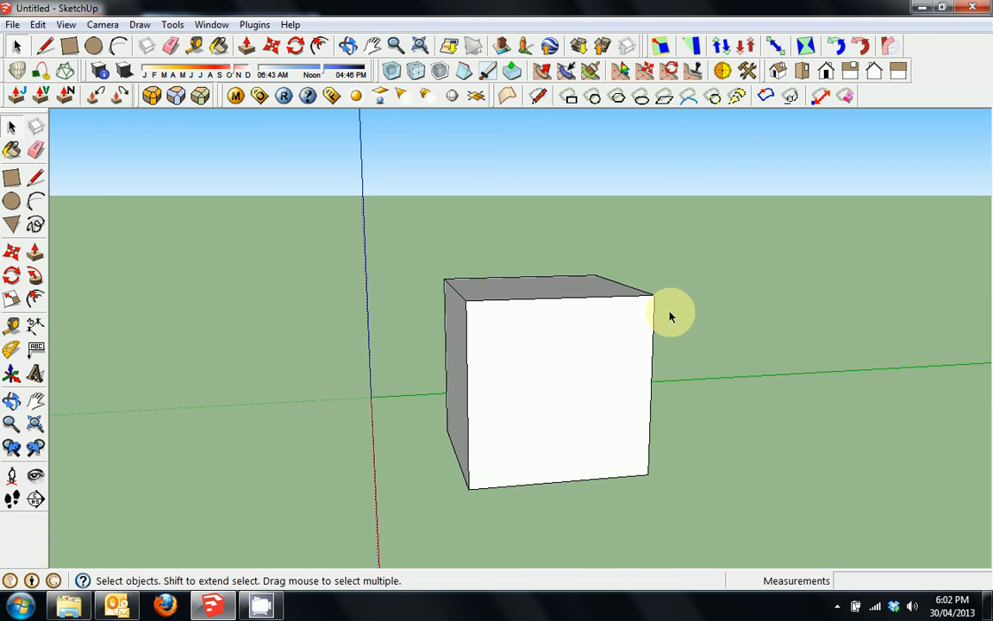
mouse_move(422, 274)
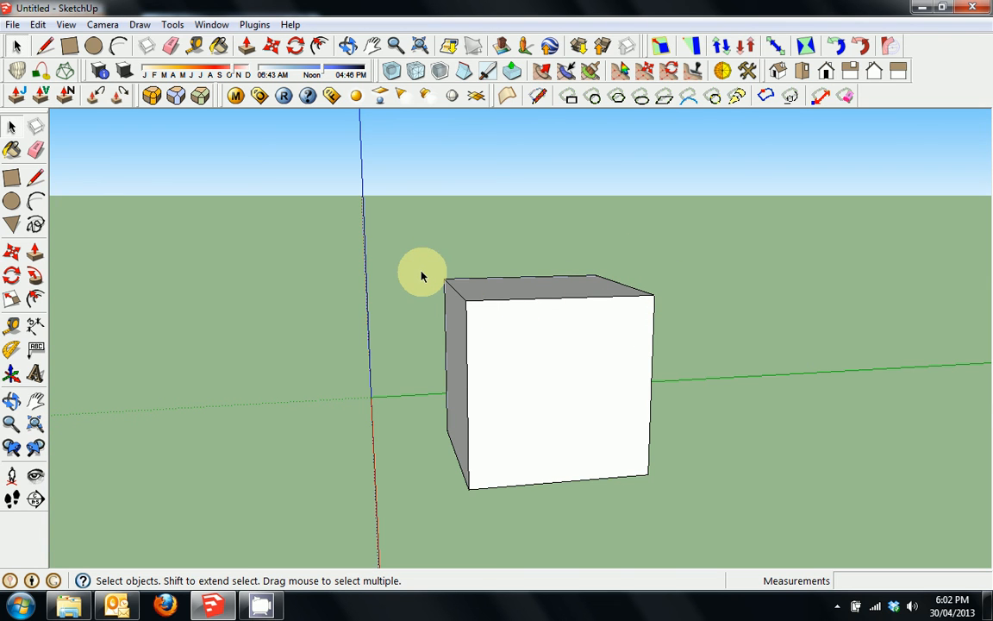
mouse_move(532, 360)
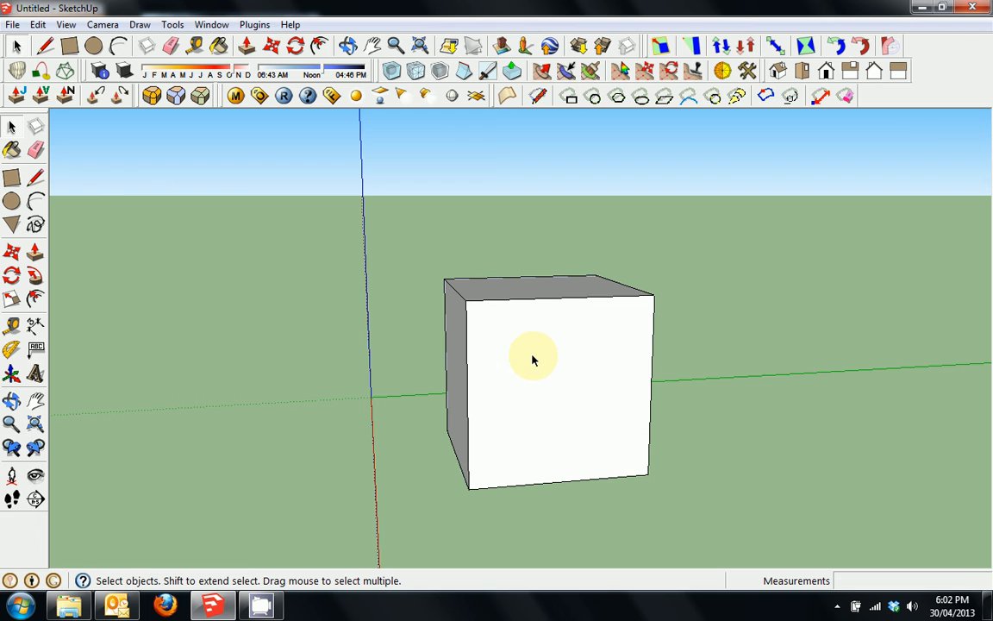
mouse_move(389, 300)
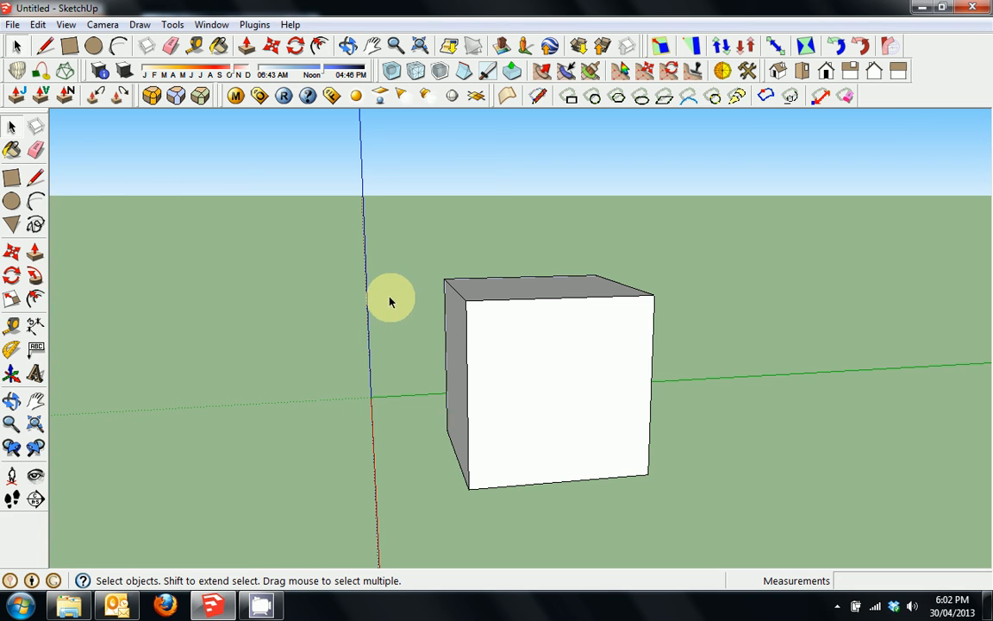
mouse_move(555, 329)
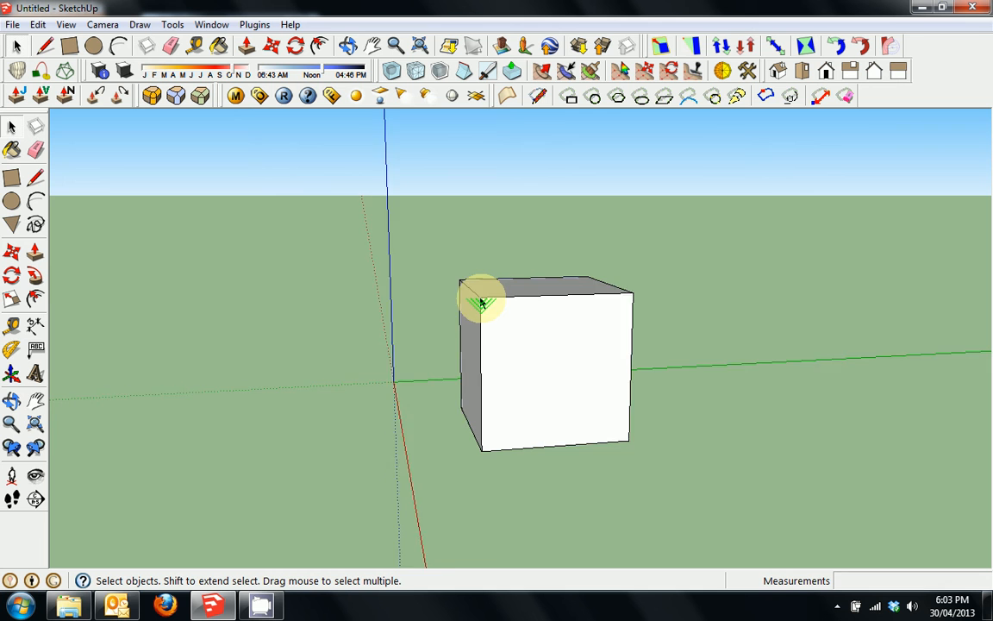
- Zoom in close, then orbit over the top until one face of the cube faces the viewer squarely
drag(482, 301, 620, 381)
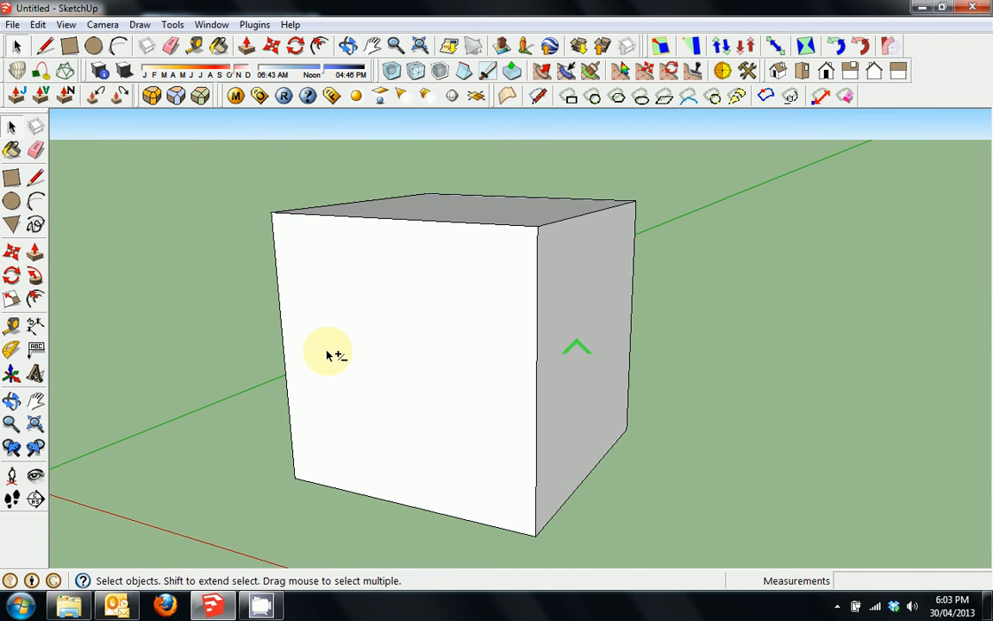
drag(328, 354, 284, 422)
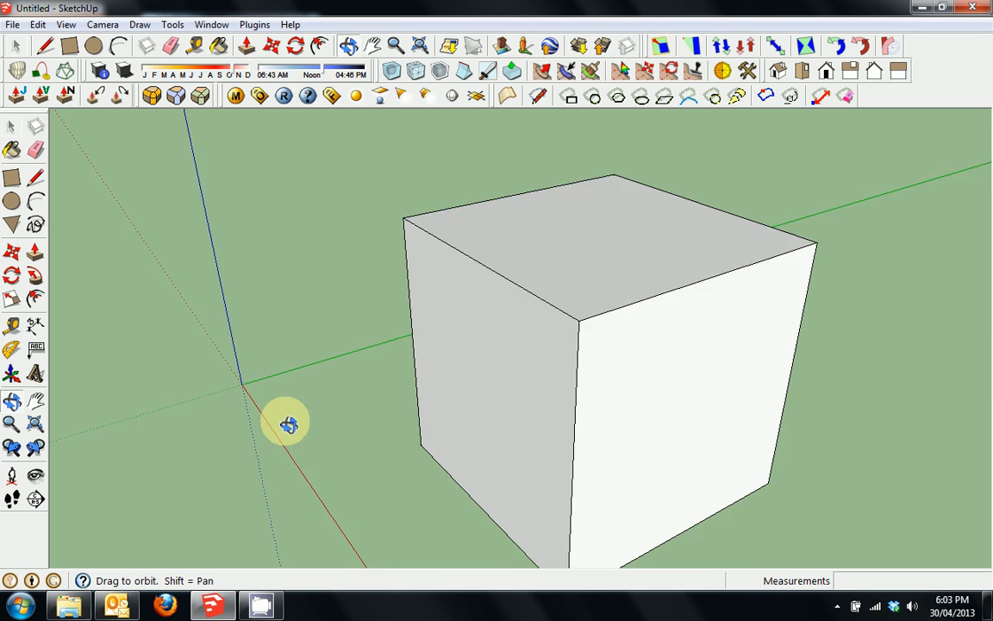
drag(287, 422, 663, 365)
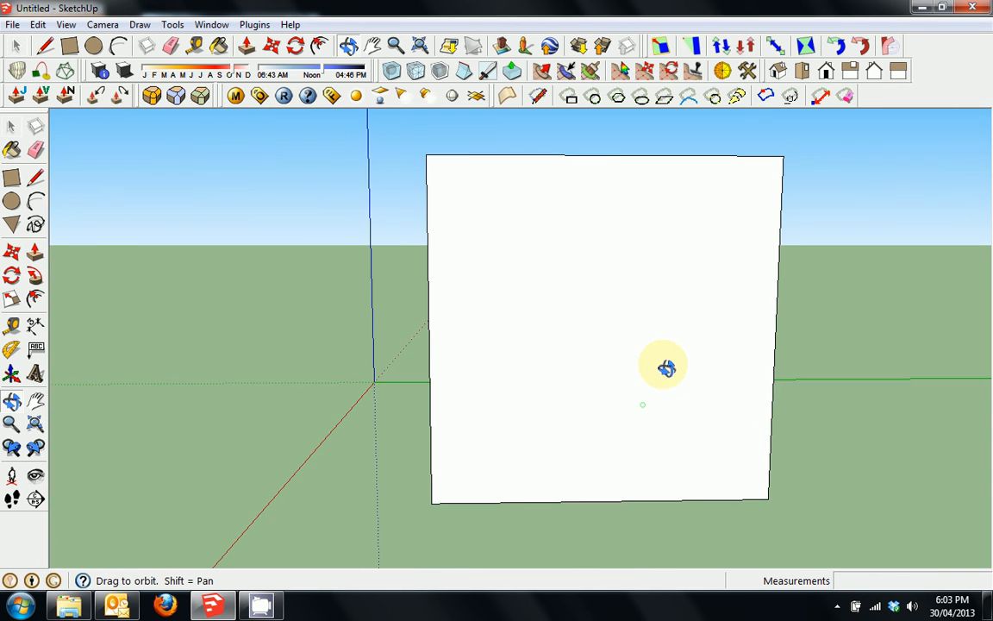